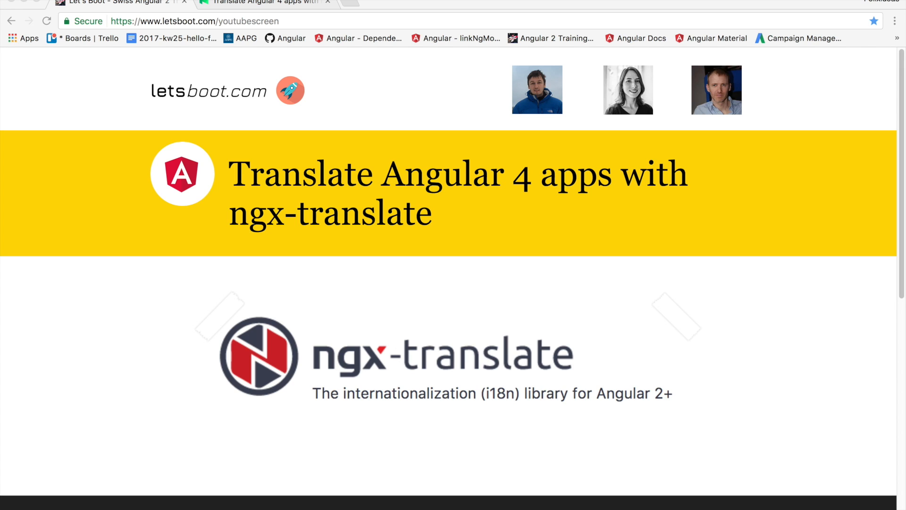
mouse_move(267, 7)
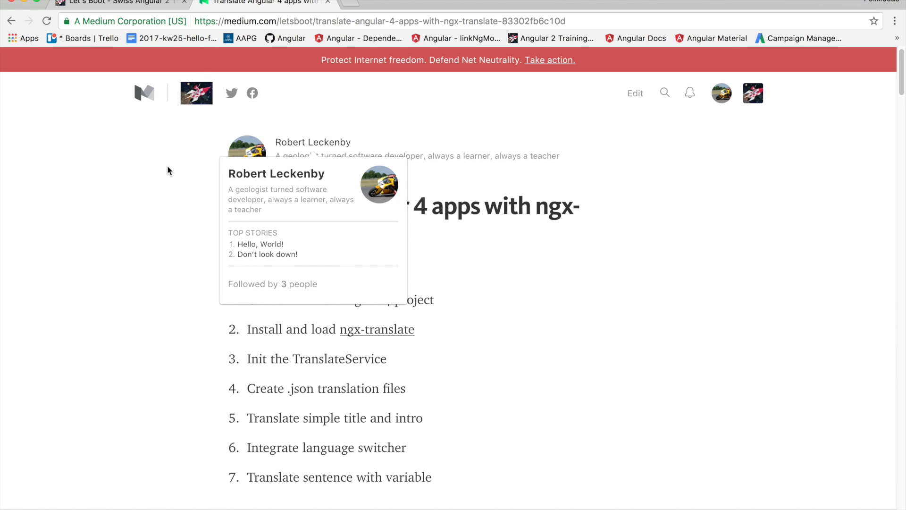
mouse_move(561, 399)
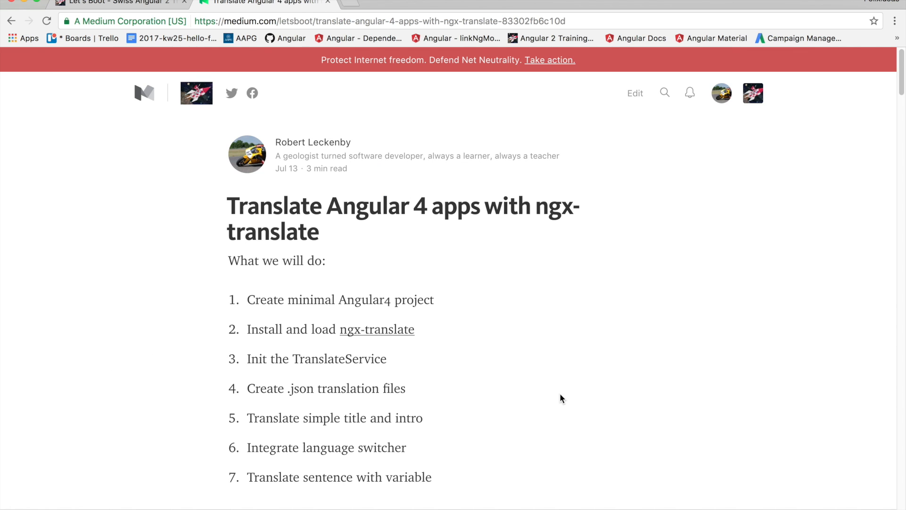
mouse_move(505, 275)
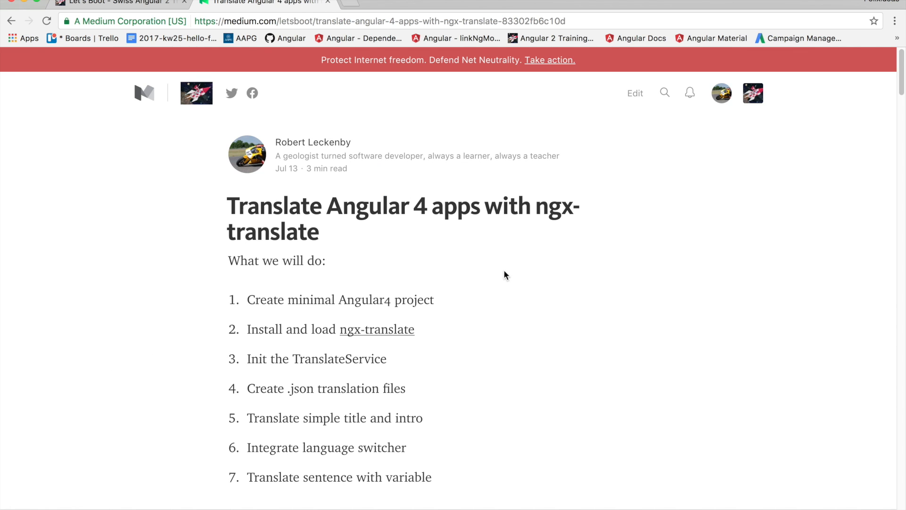
mouse_move(500, 277)
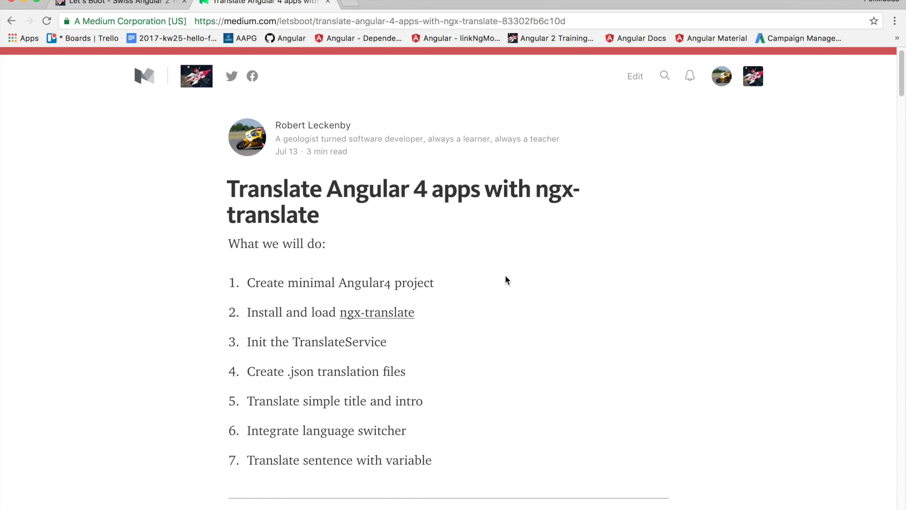
Scroll the Medium article through the seven-step plan to 'Create minimal Angular4 project'.
scroll("down", 3)
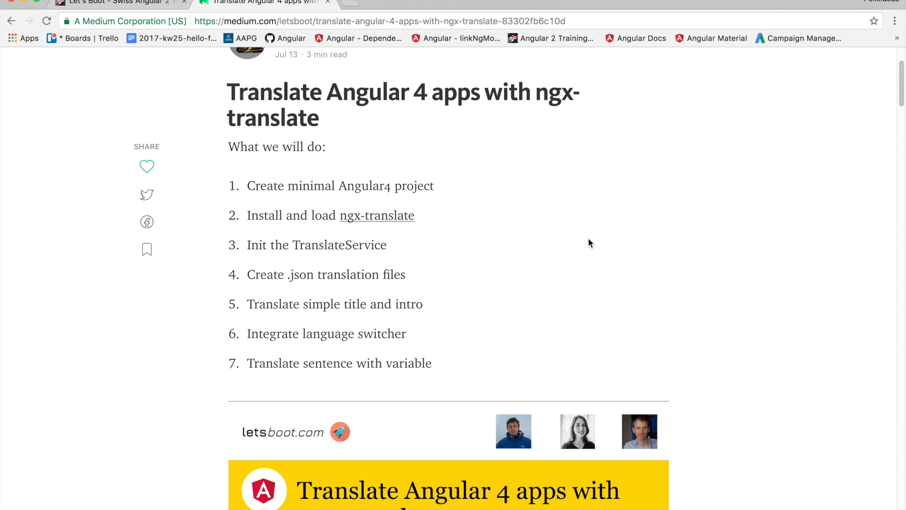
scroll("down", 3)
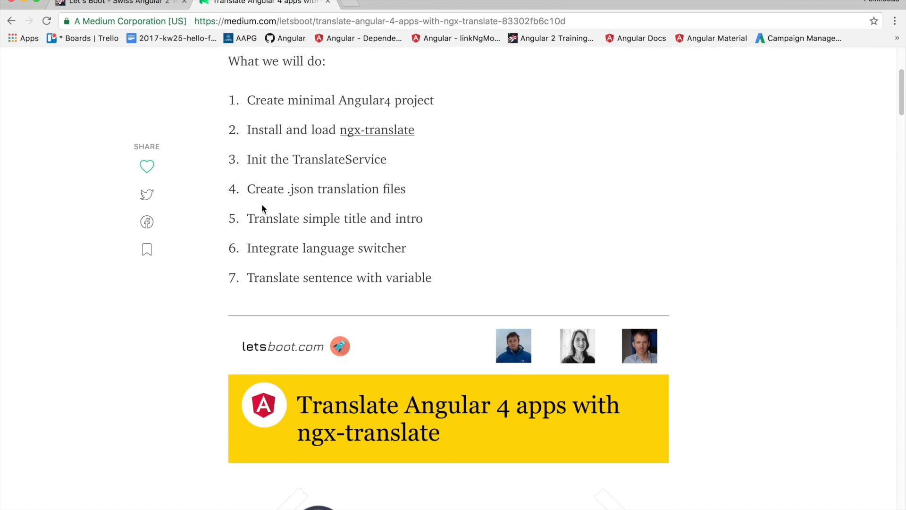
mouse_move(427, 231)
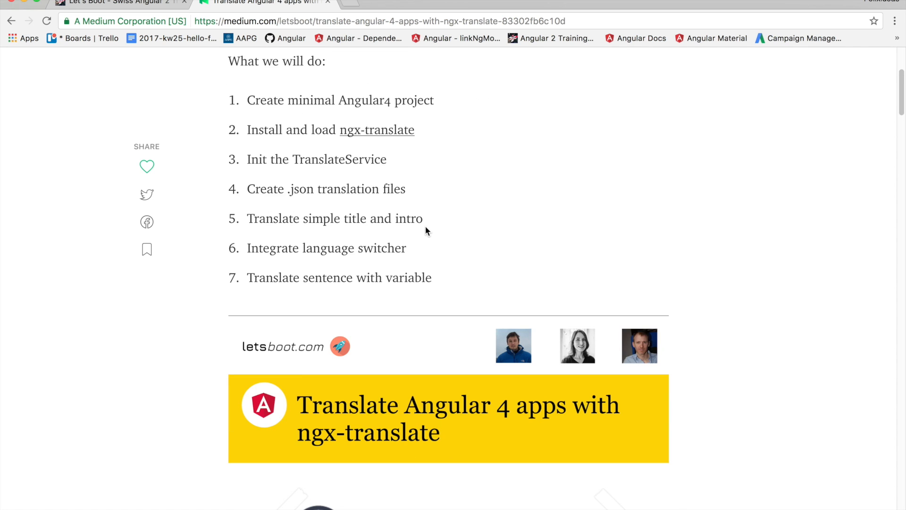
scroll("down", 3)
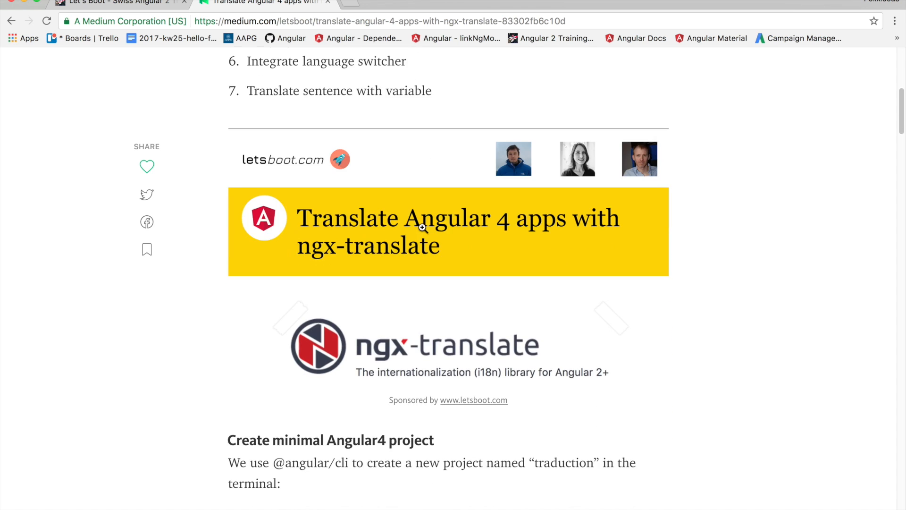
scroll("down", 3)
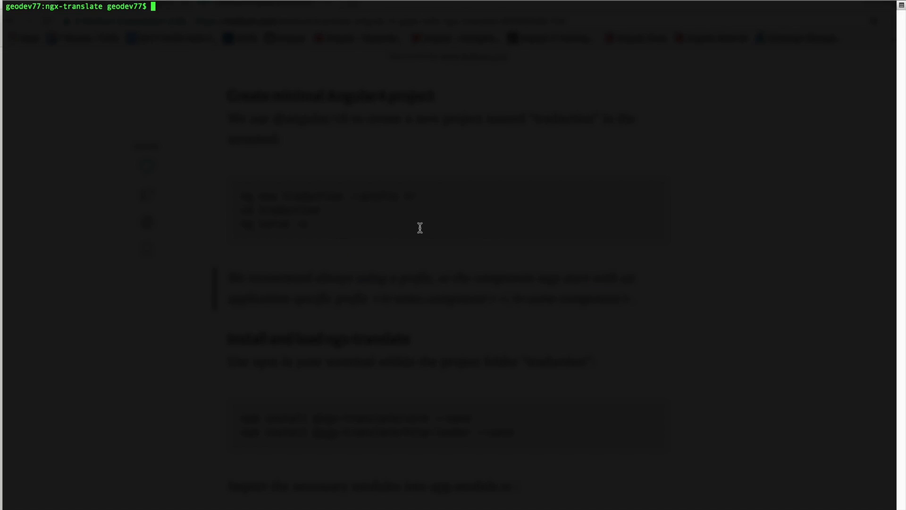
Generate the Angular project with 'ng new traduction --prefix tr'.
type("ng new traduction --prefix tr")
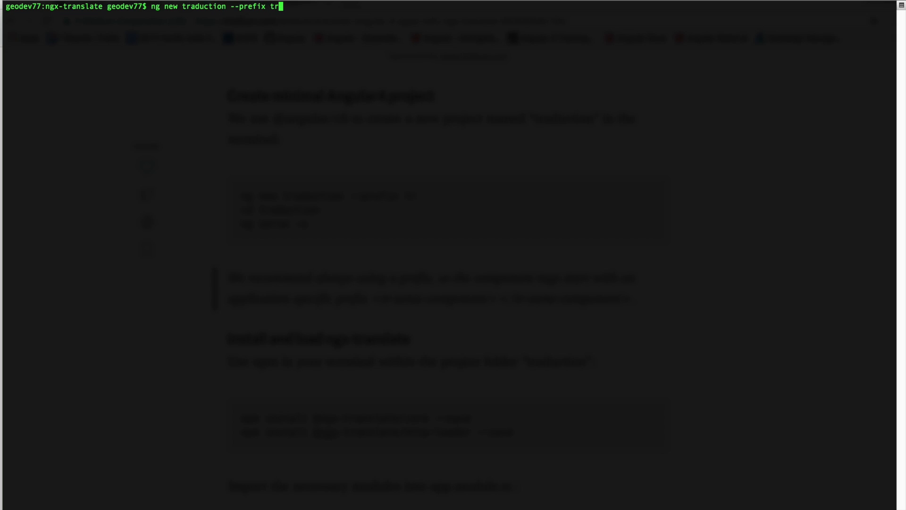
key("Return")
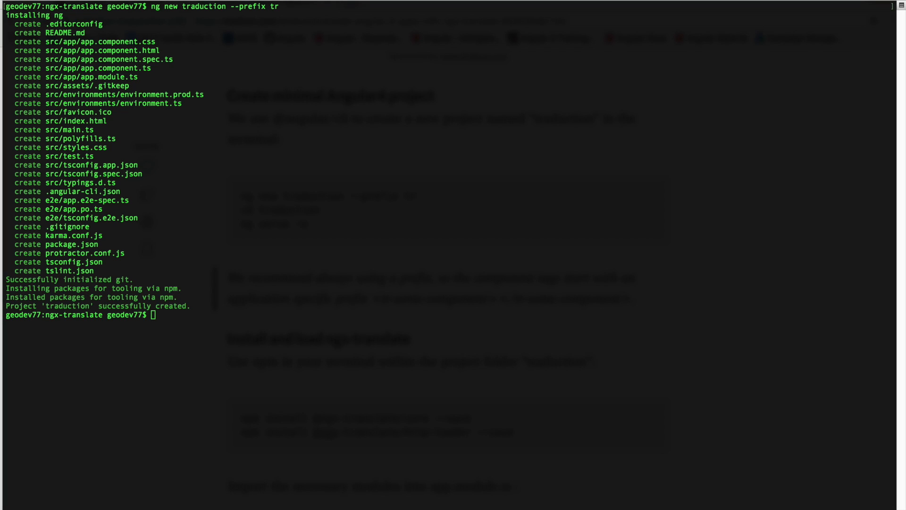
Move into the traduction folder and begin the 'code .' command to open it in VS Code.
type("cd")
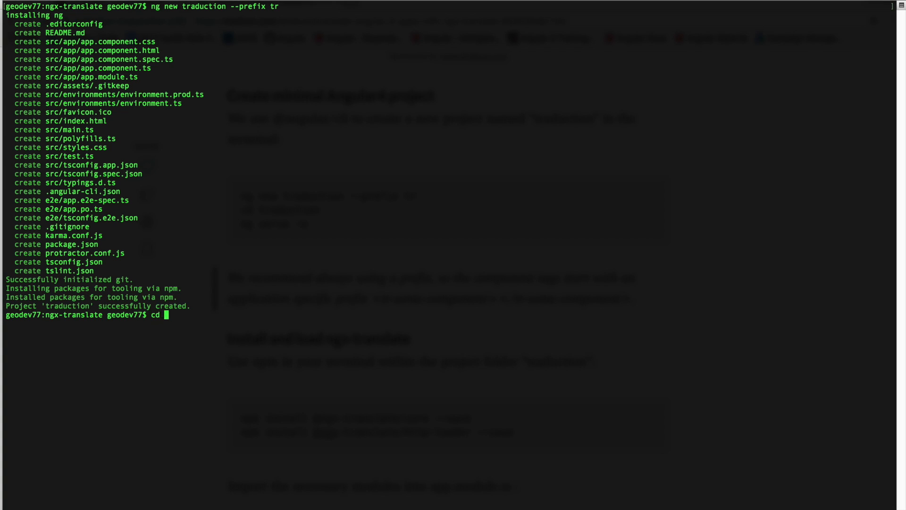
type("traduction")
type("code")
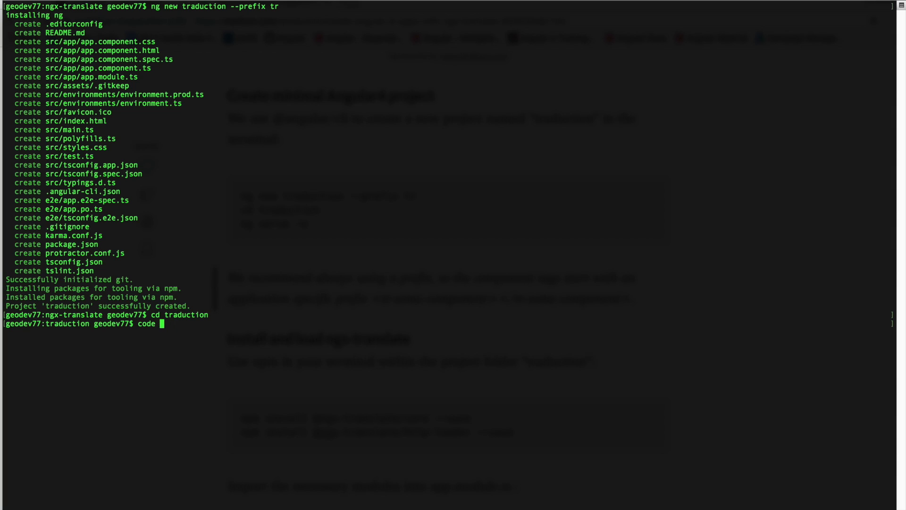
type(".")
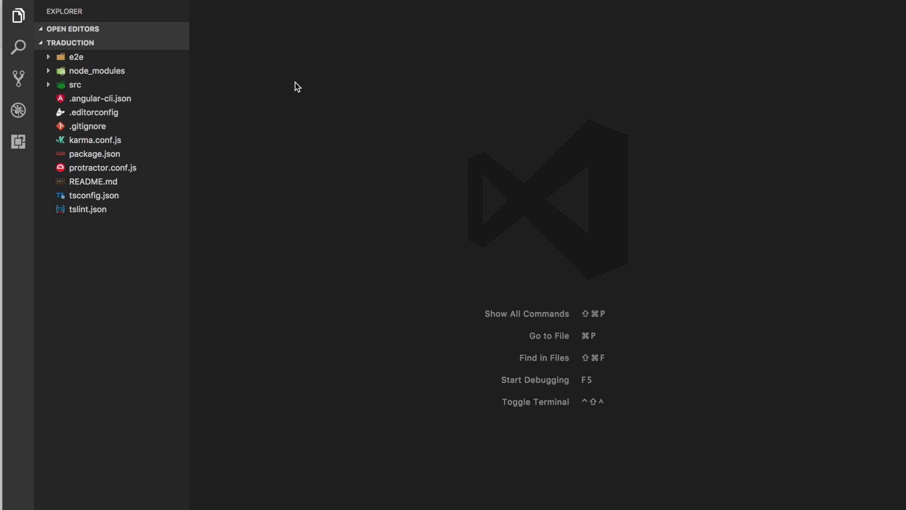
mouse_move(263, 45)
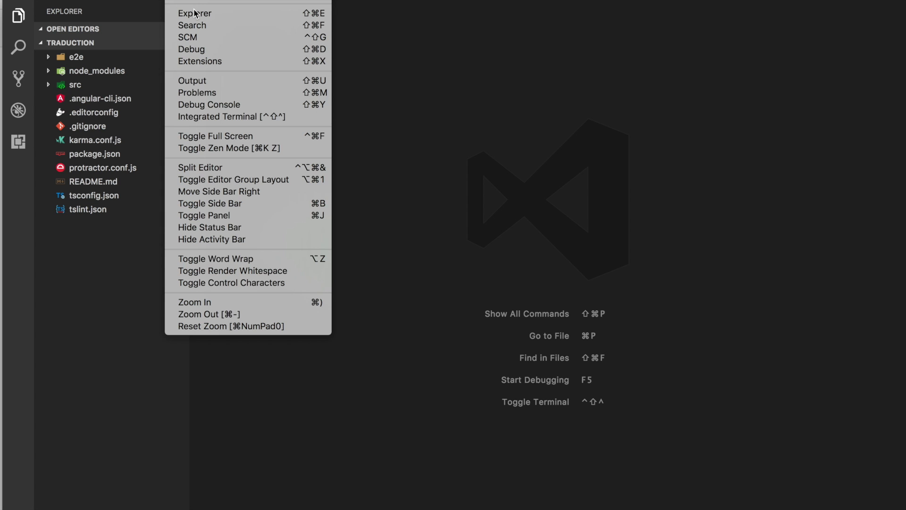
mouse_move(230, 117)
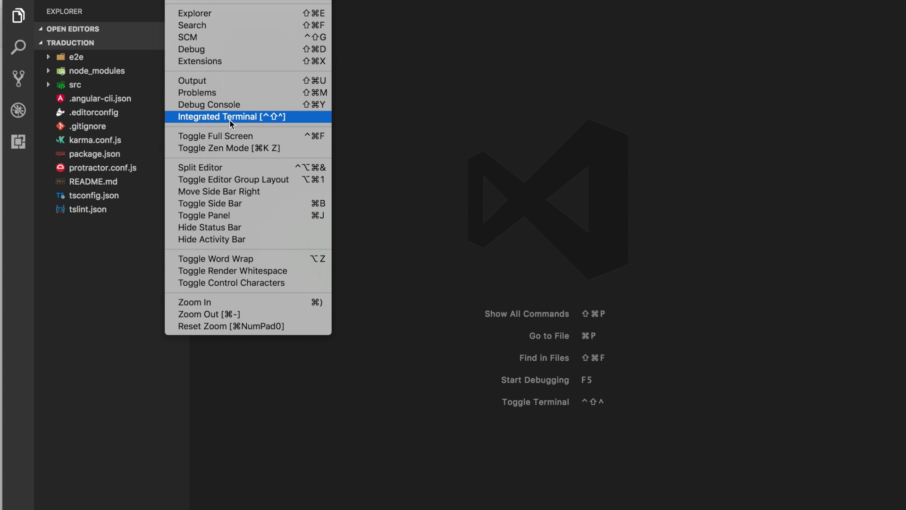
Serve the app from the integrated terminal with 'ng serve -o'.
left_click(230, 117)
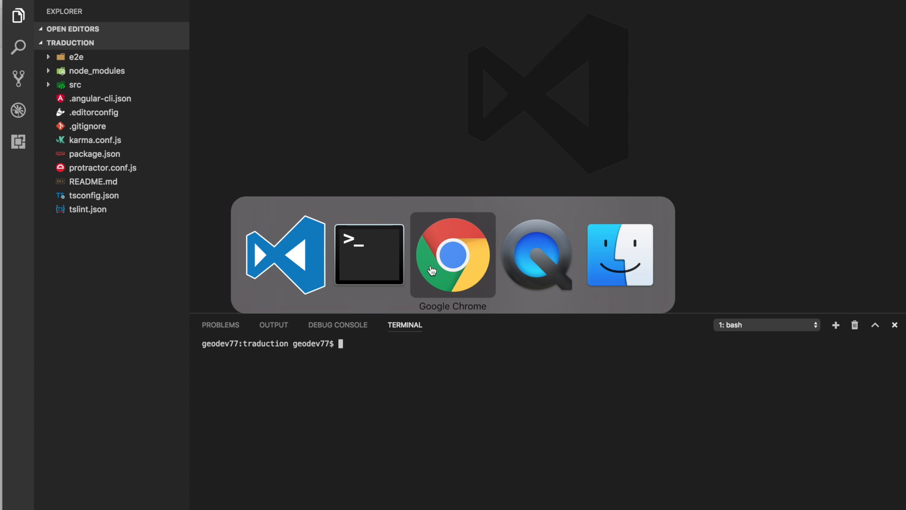
left_click(453, 254)
type("ng serve -o")
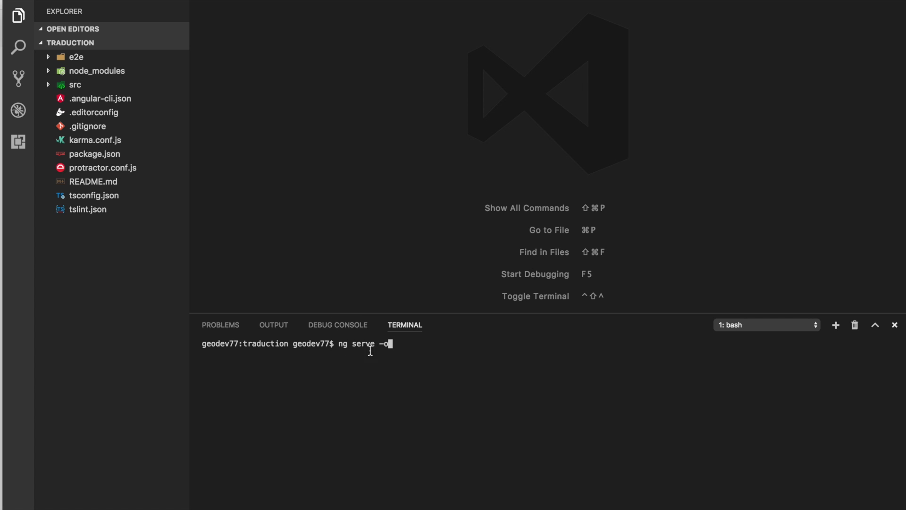
key("Return")
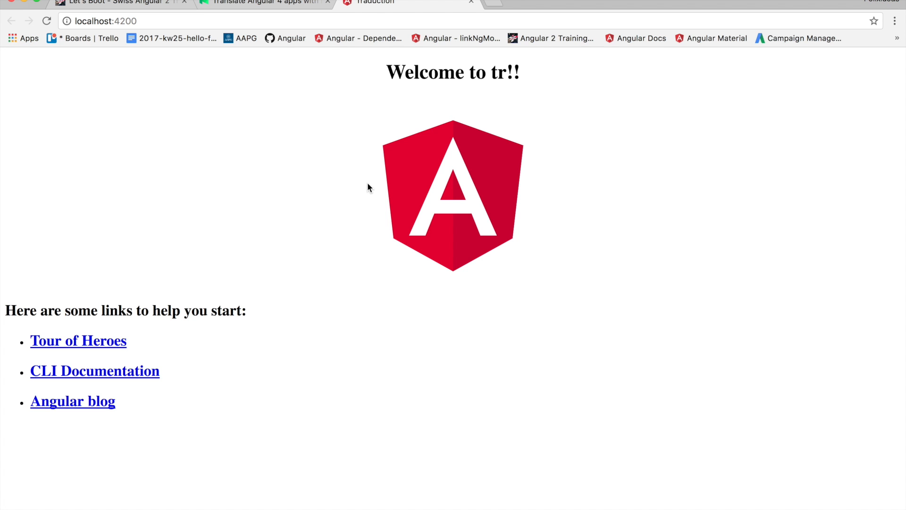
mouse_move(472, 163)
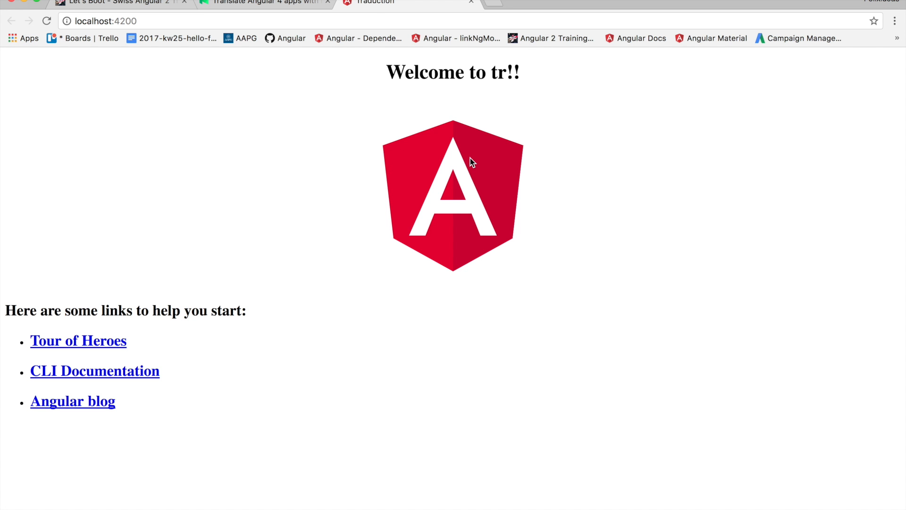
mouse_move(432, 249)
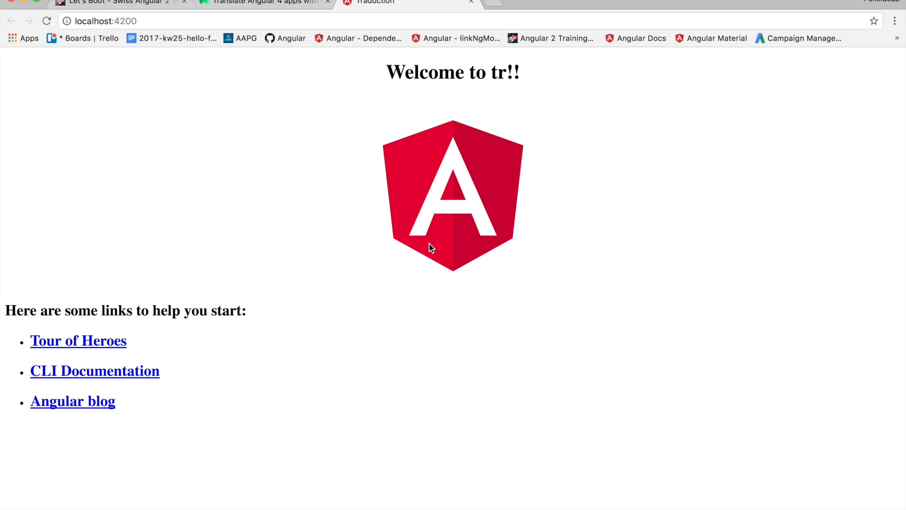
Return to the Medium tutorial and scroll to 'Install and load ngx-translate'.
left_click(264, 2)
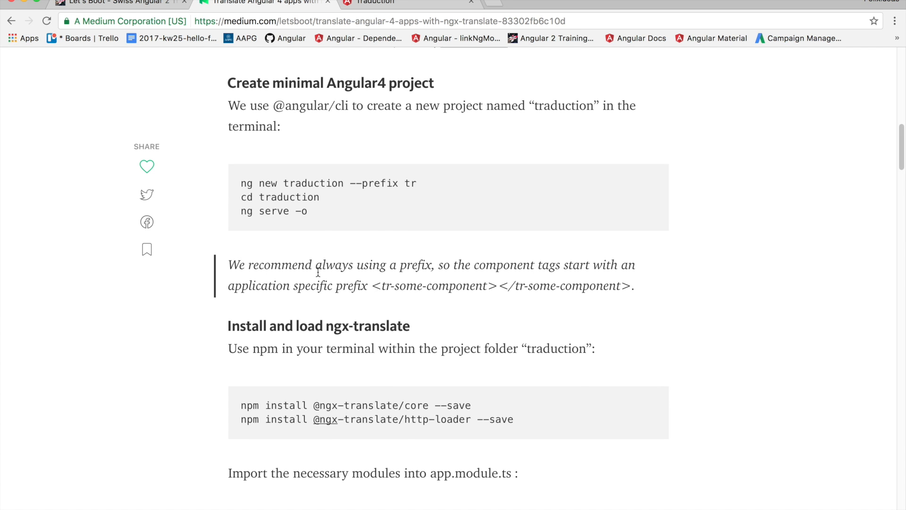
scroll("down", 3)
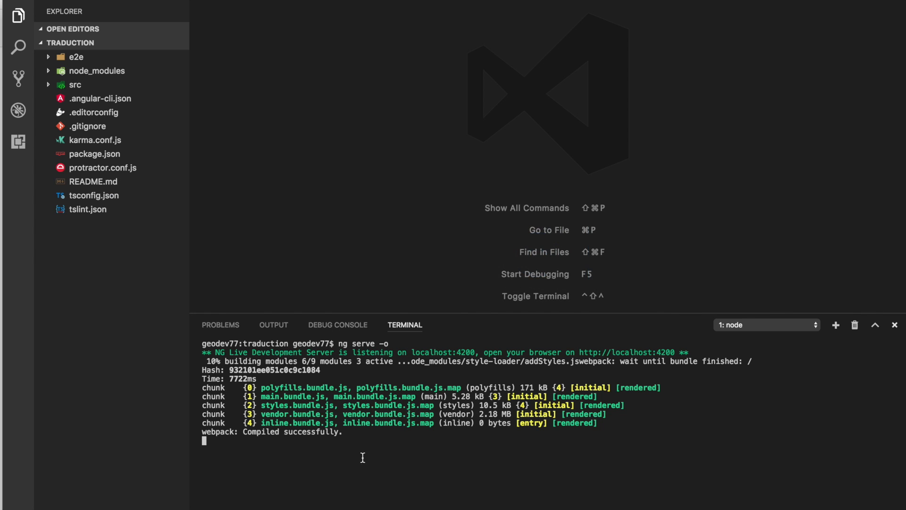
left_click(836, 324)
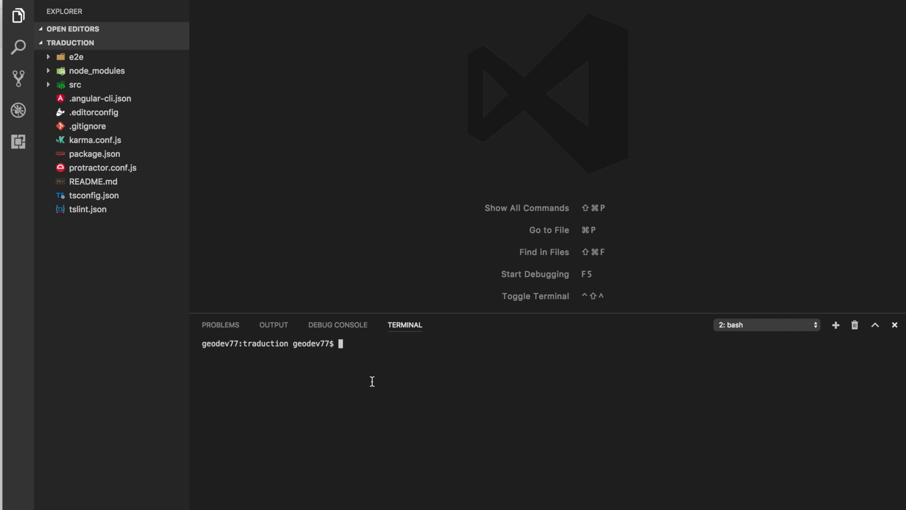
type("npm install @ngx-translate/core --save")
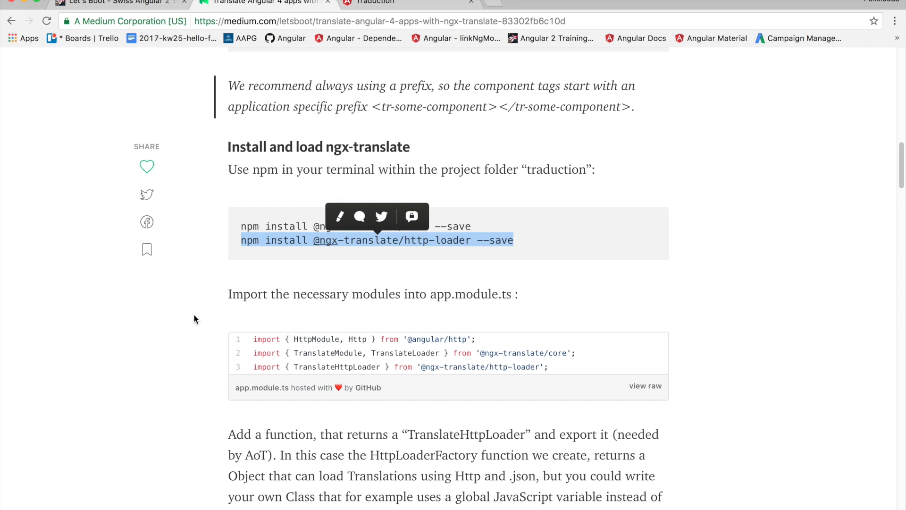
scroll("down", 3)
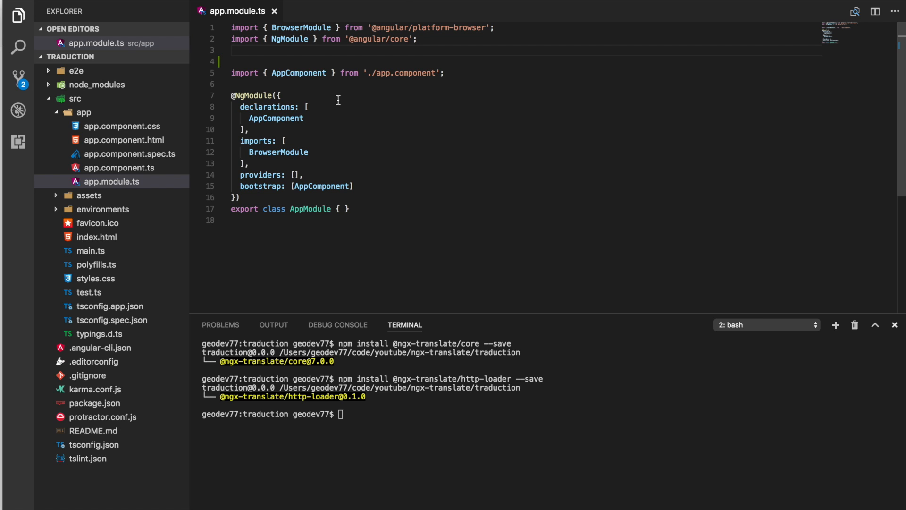
type("import { HttpModule, Http } from '@angular/http';")
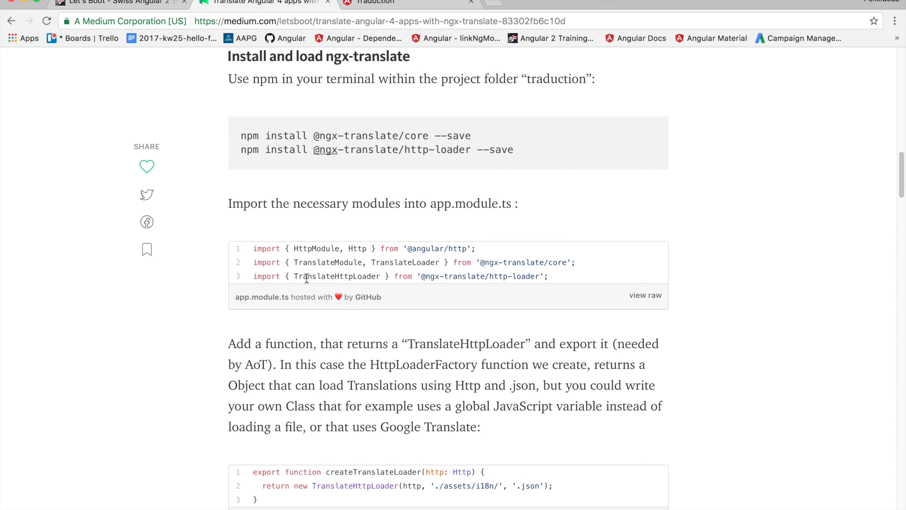
scroll("down", 3)
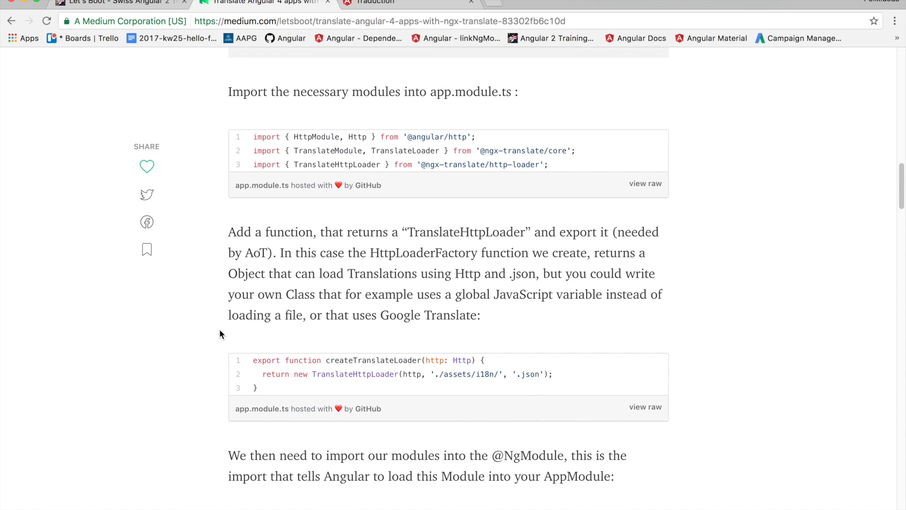
scroll("up", 3)
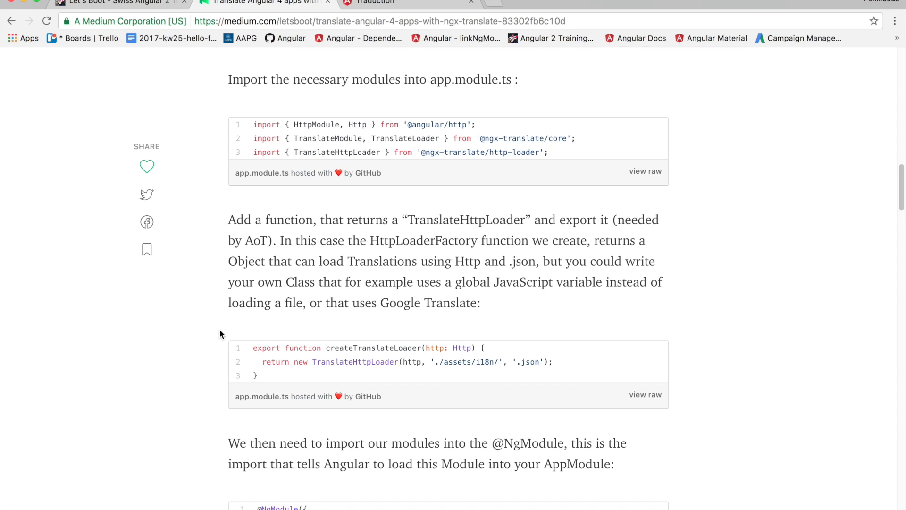
mouse_move(521, 232)
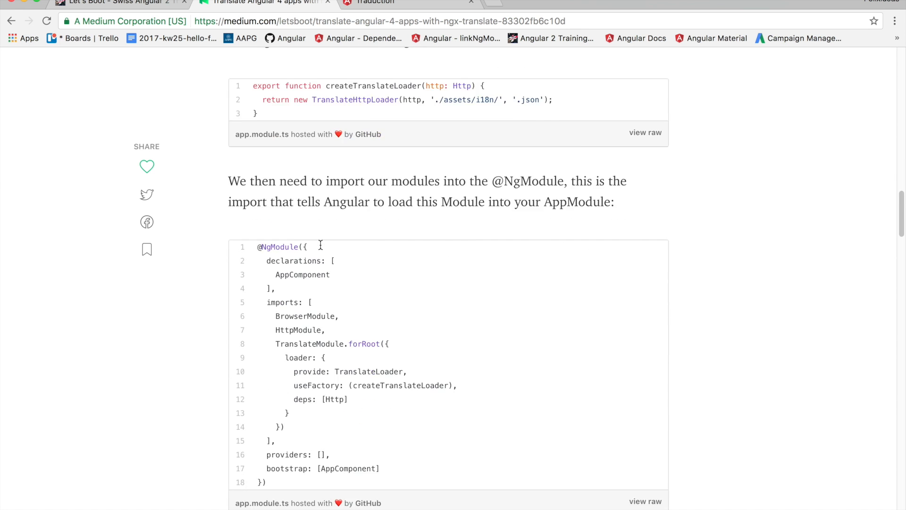
scroll("down", 3)
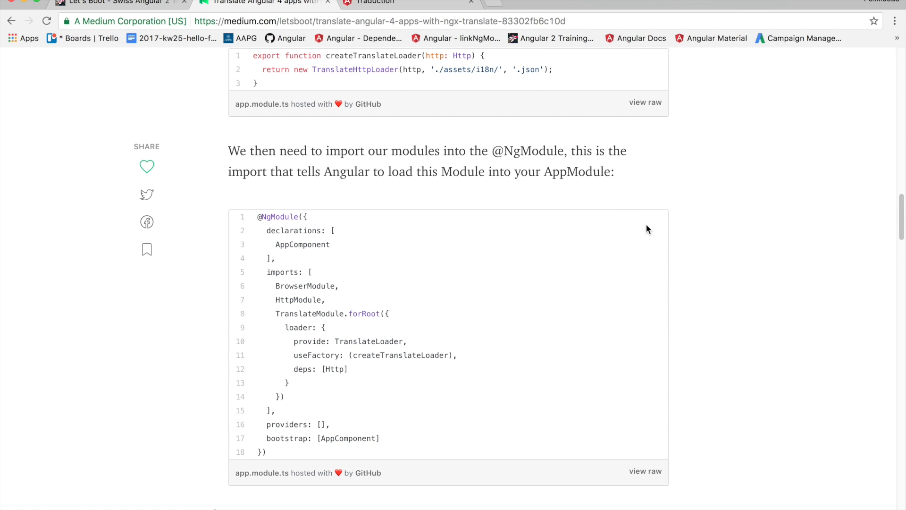
mouse_move(824, 163)
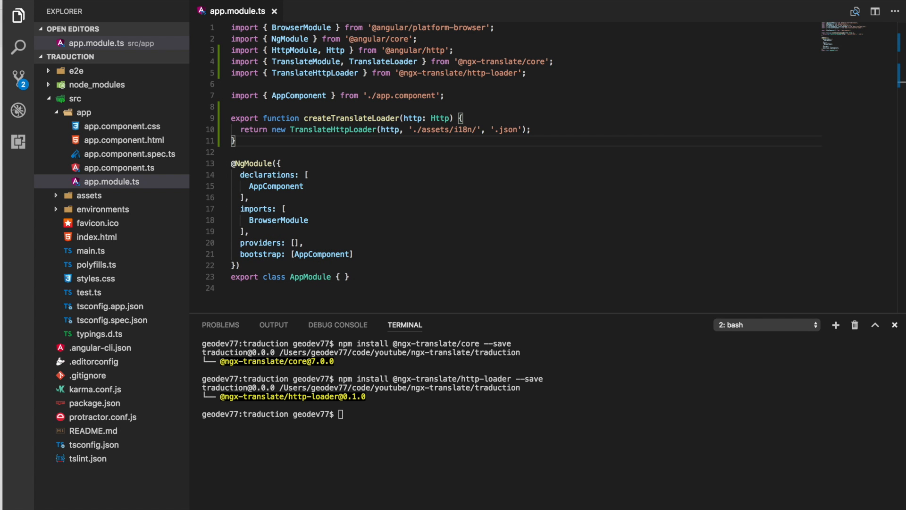
mouse_move(391, 238)
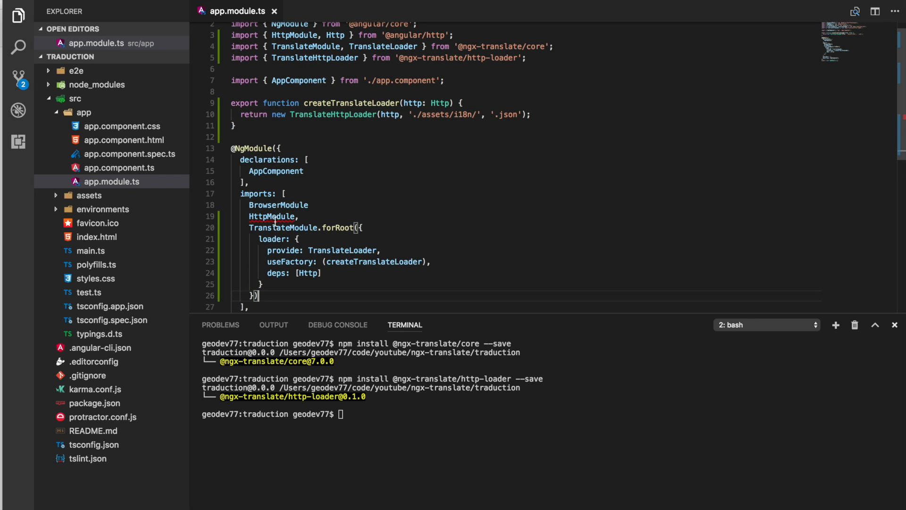
mouse_move(334, 228)
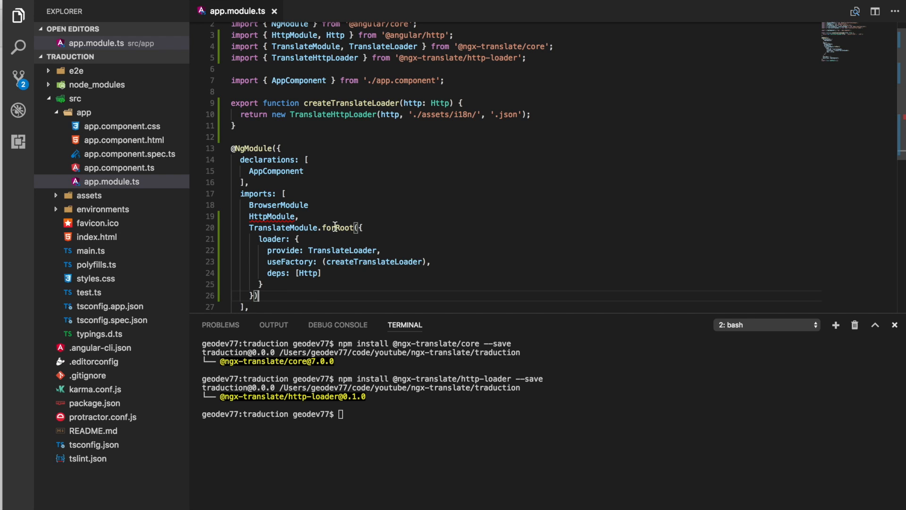
mouse_move(388, 253)
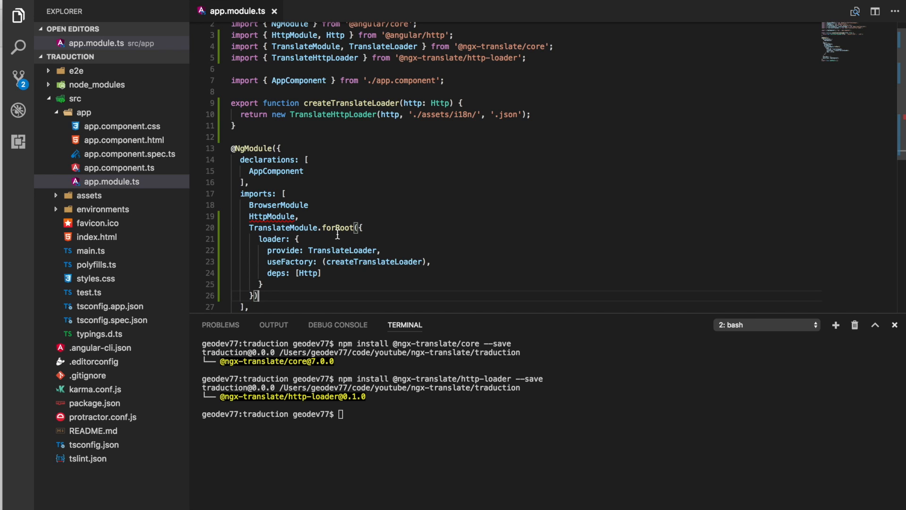
mouse_move(384, 241)
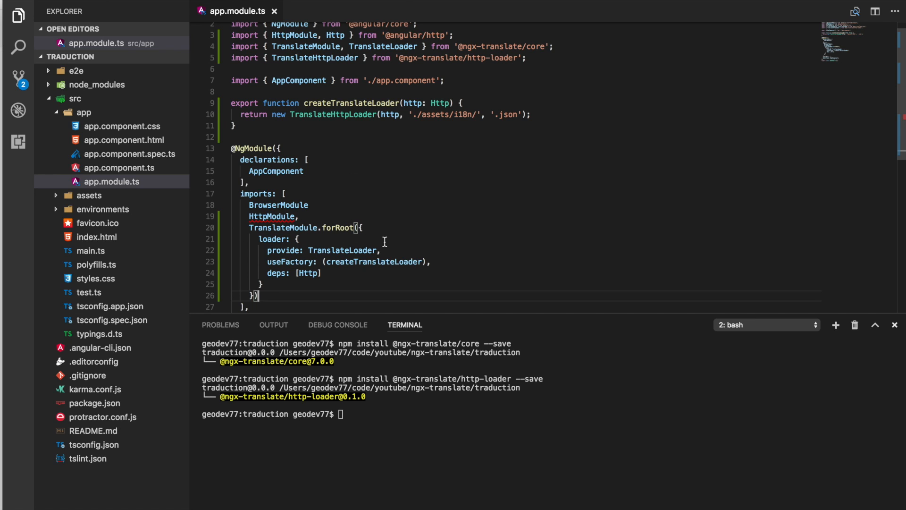
mouse_move(413, 275)
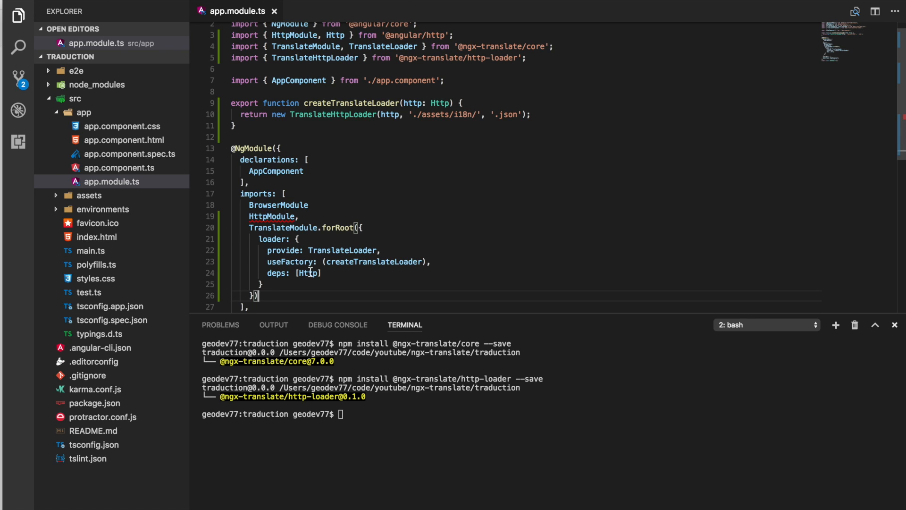
Scroll the article down to the 'Inject the TranslateService' section.
scroll("up", 3)
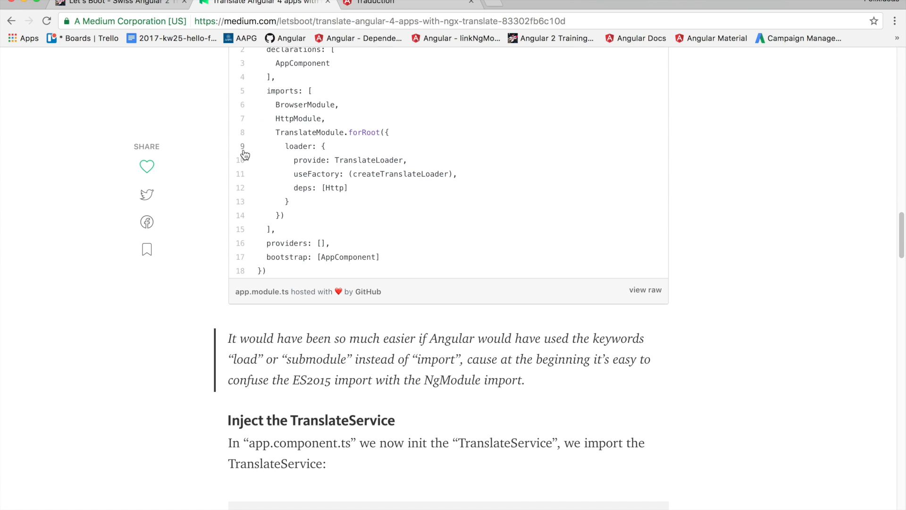
scroll("down", 3)
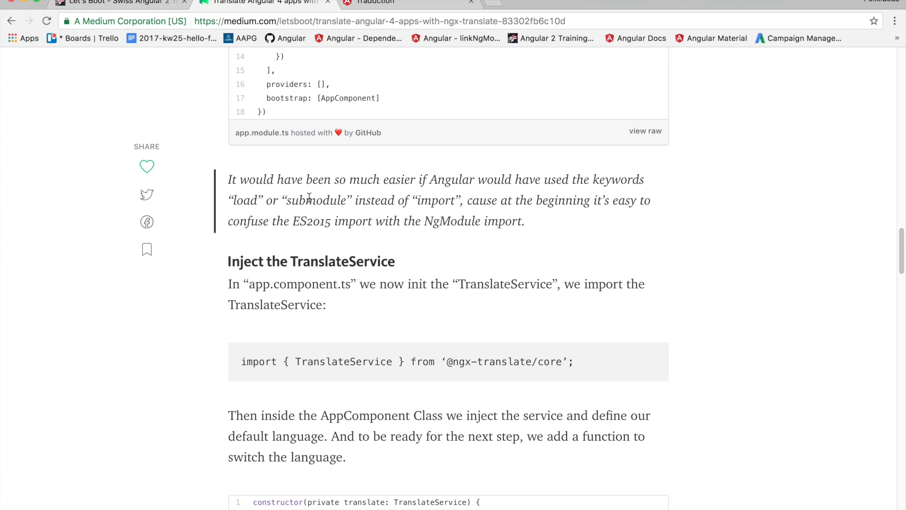
scroll("down", 3)
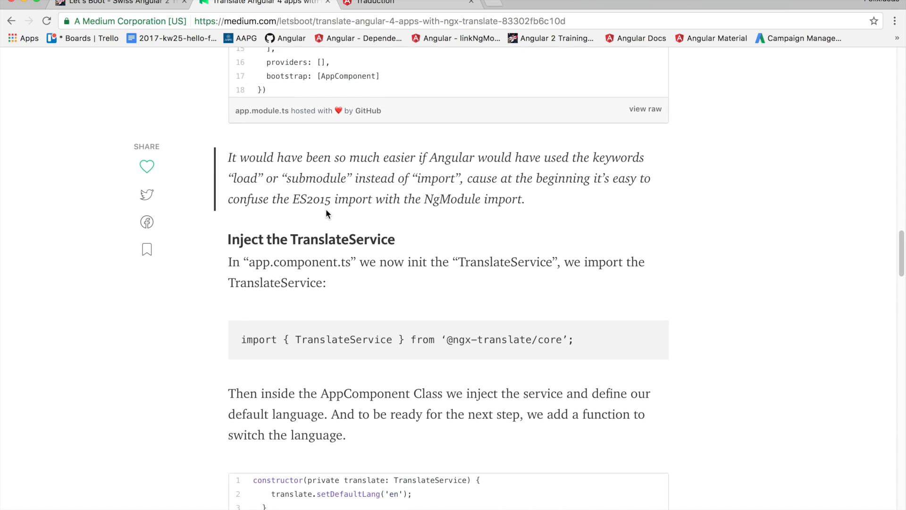
scroll("down", 3)
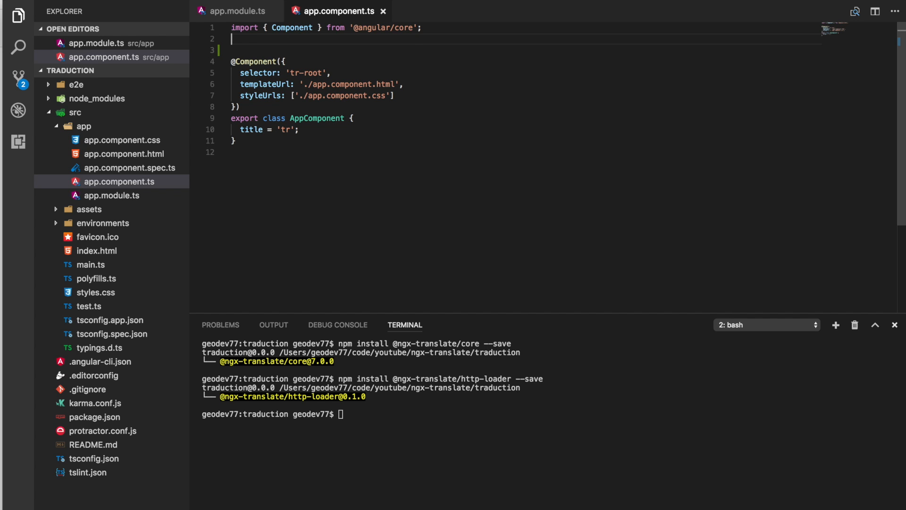
type("import { TranslateService } from '@ngx-translate/core';")
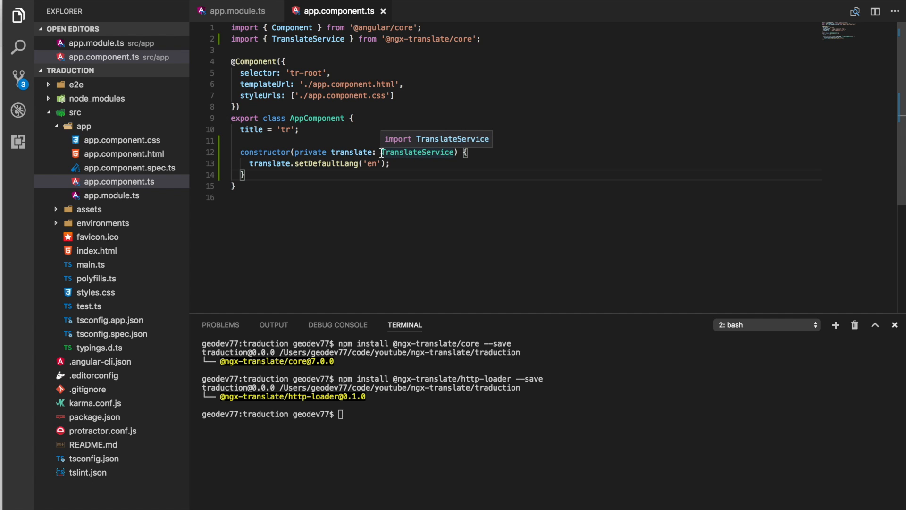
left_click(261, 2)
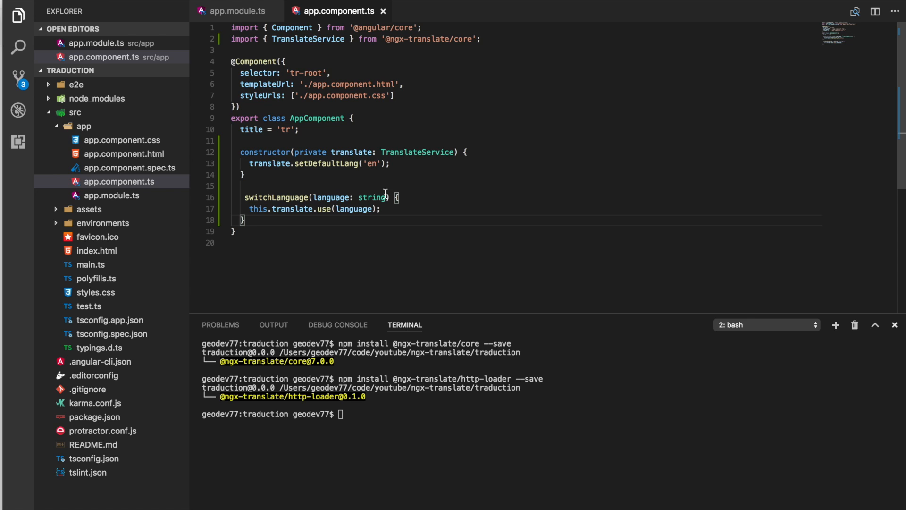
mouse_move(395, 200)
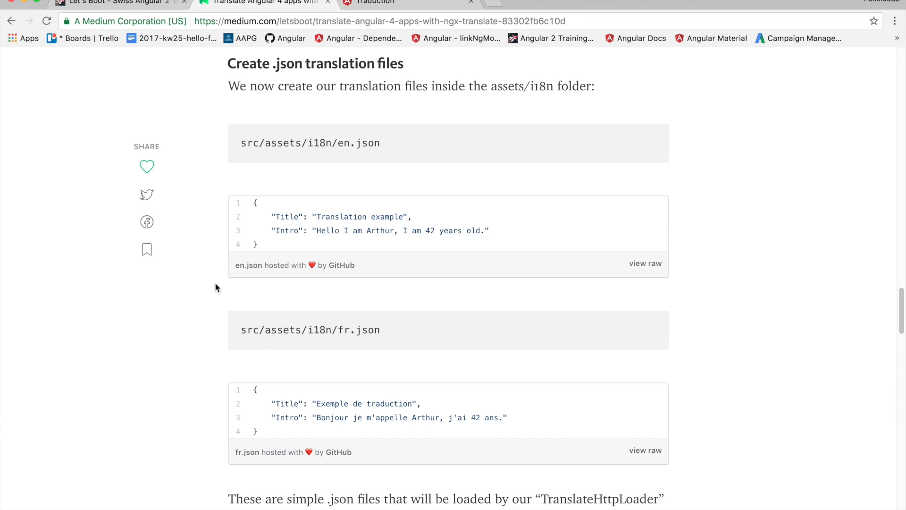
mouse_move(334, 162)
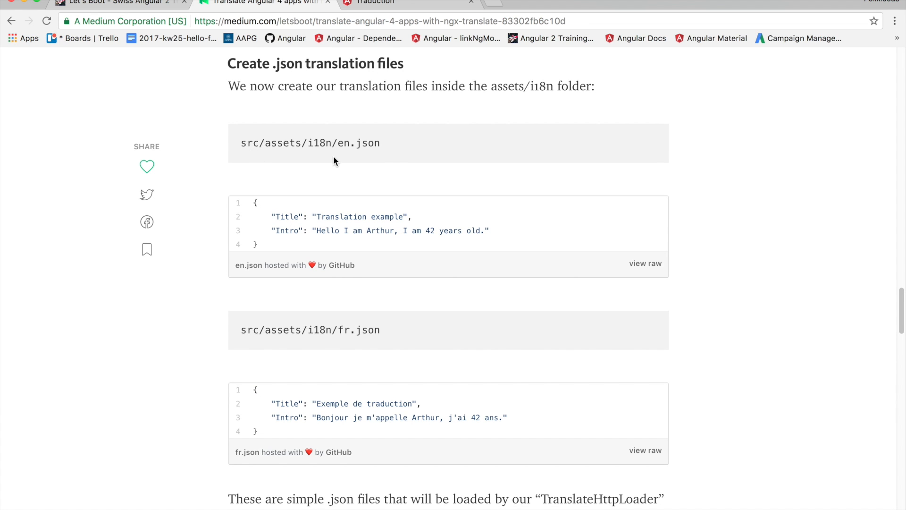
mouse_move(346, 148)
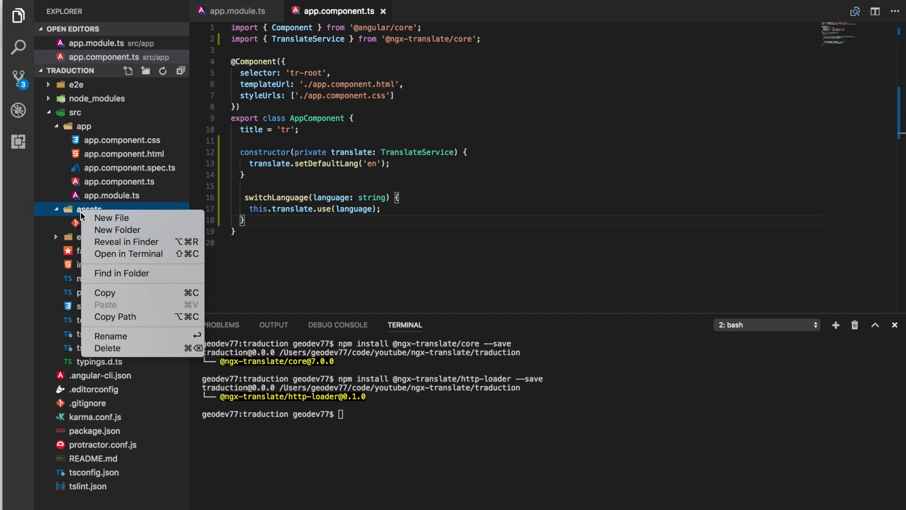
Create the i18n folder under assets with a new en.json file.
left_click(117, 229)
type("i18n")
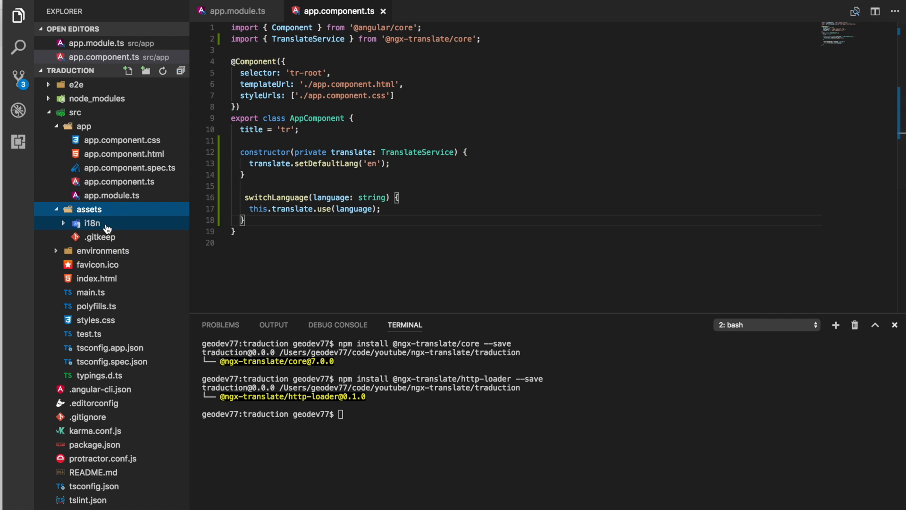
left_click(128, 71)
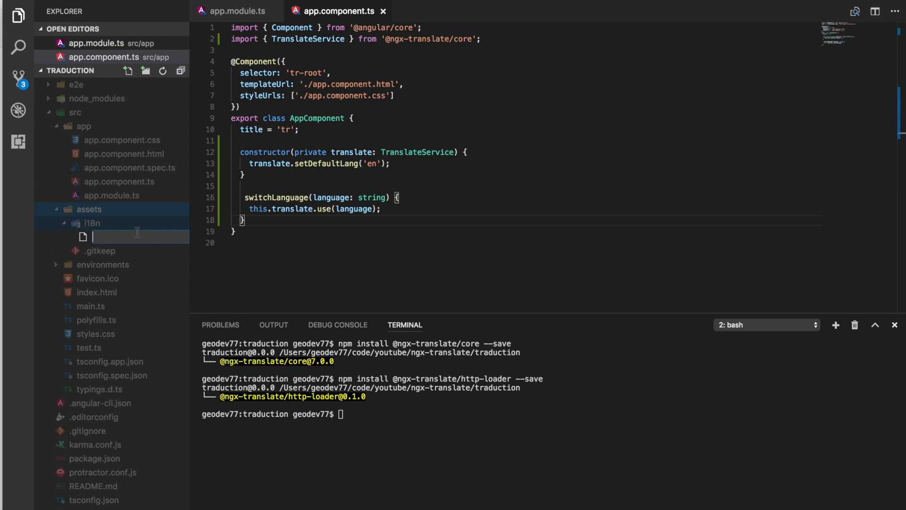
type("en.json")
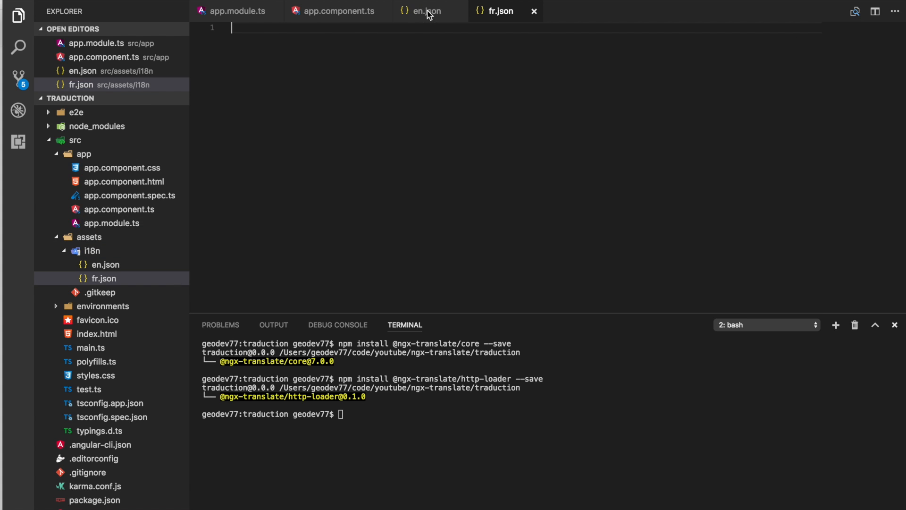
Review the English Title and Intro strings, then move to fr.json.
left_click(425, 11)
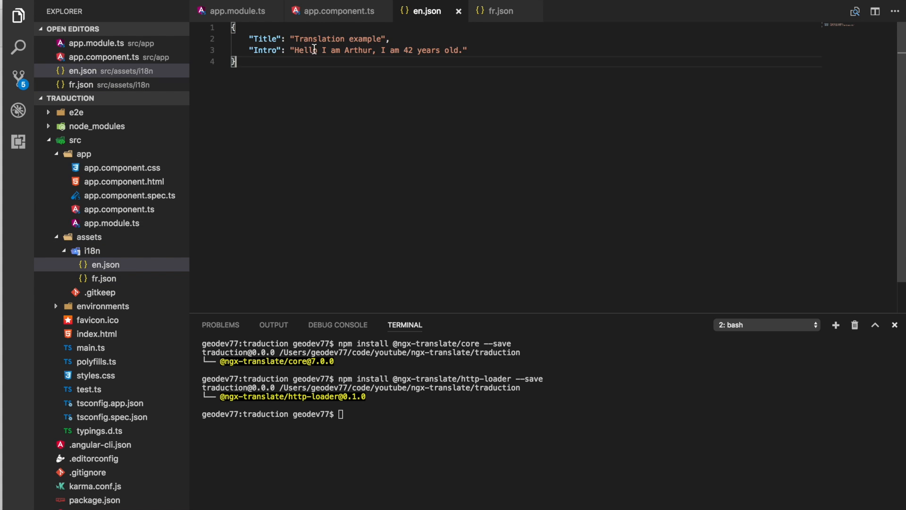
mouse_move(476, 11)
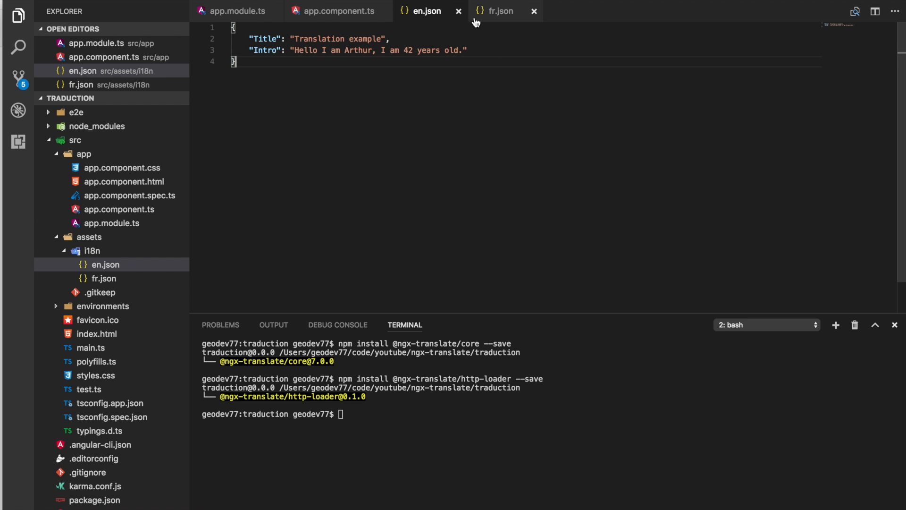
left_click(502, 12)
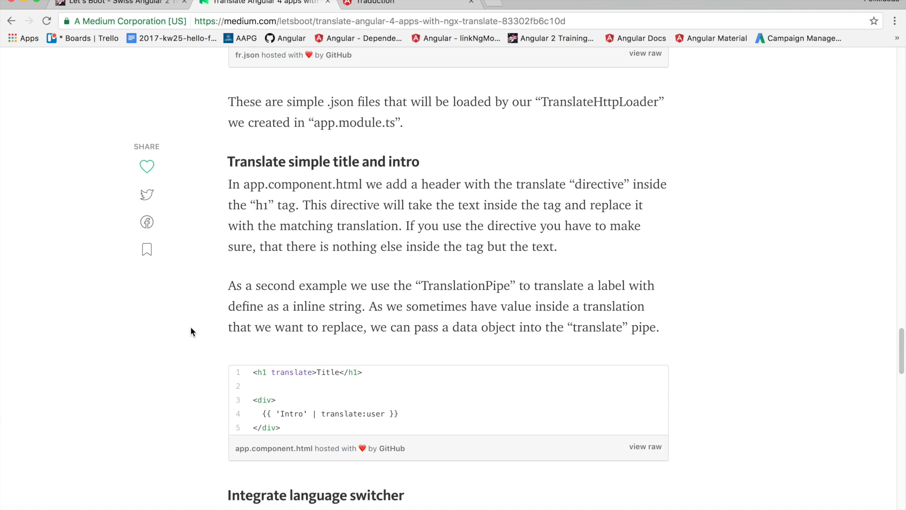
mouse_move(328, 243)
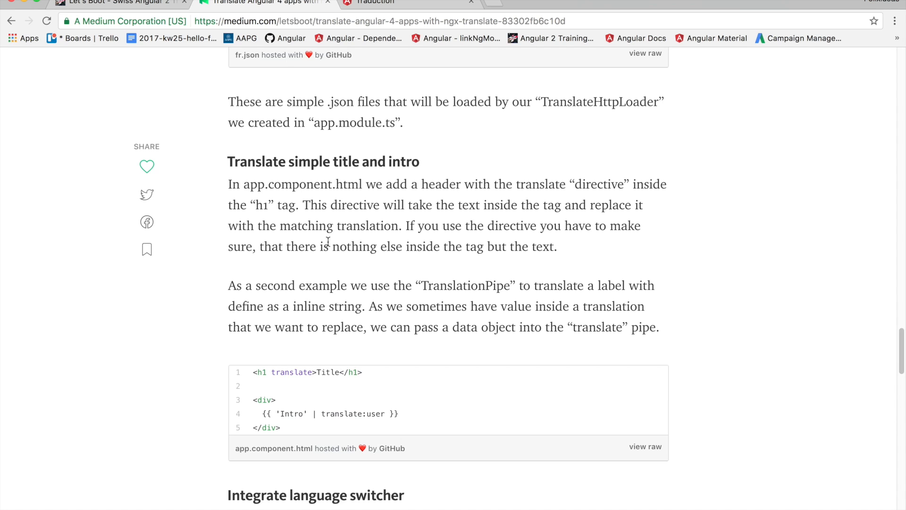
mouse_move(487, 209)
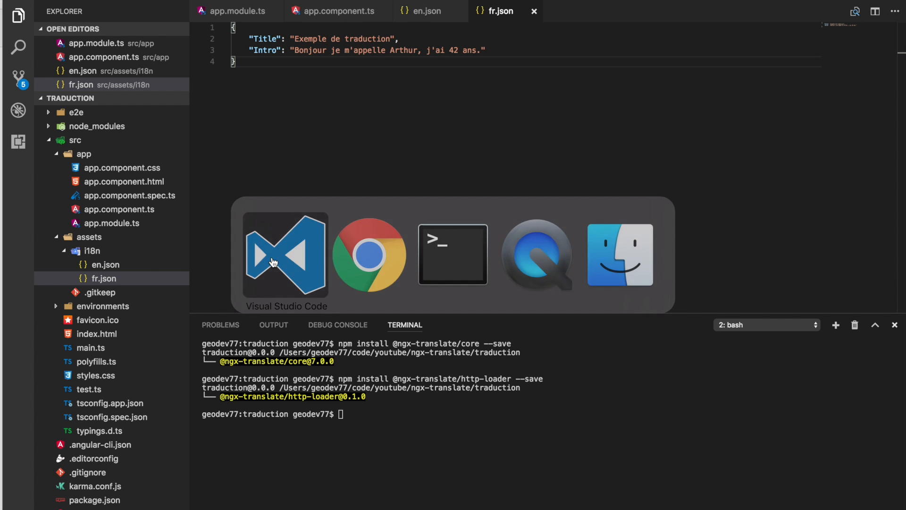
Review fr.json with Title "Exemple de traduction" and the Arthur, 42 ans Intro.
left_click(123, 194)
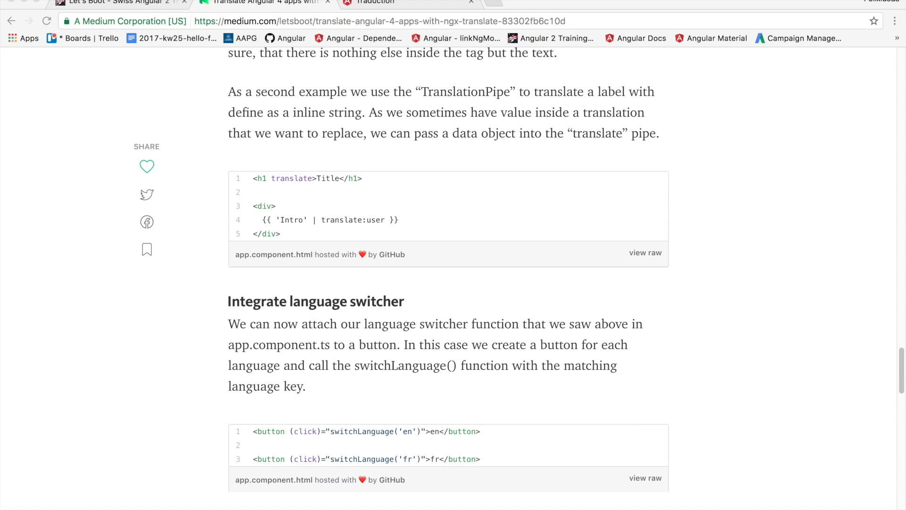
Scroll the Medium article down to the user object with name and age.
scroll("down", 3)
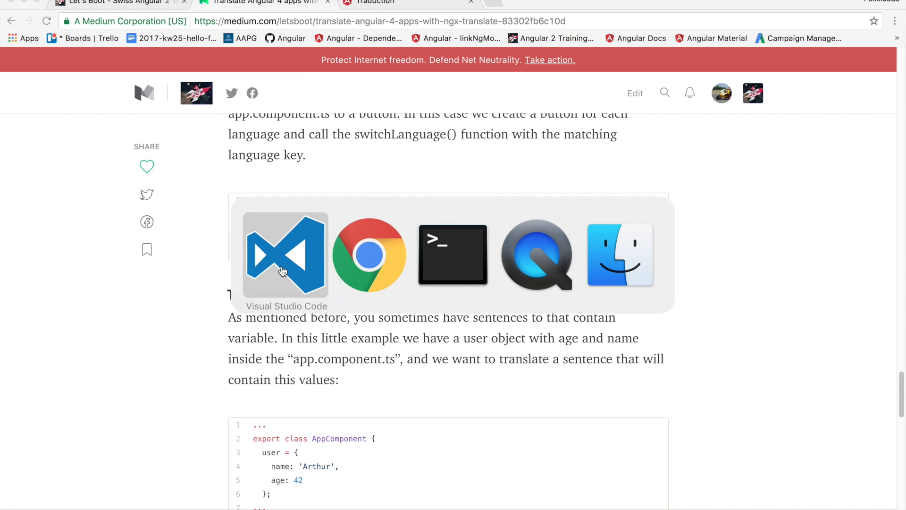
left_click(285, 255)
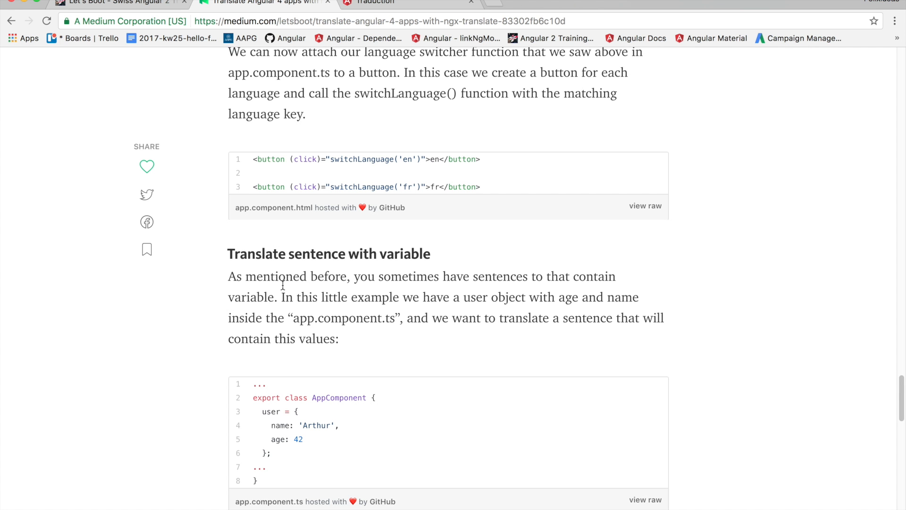
scroll("down", 3)
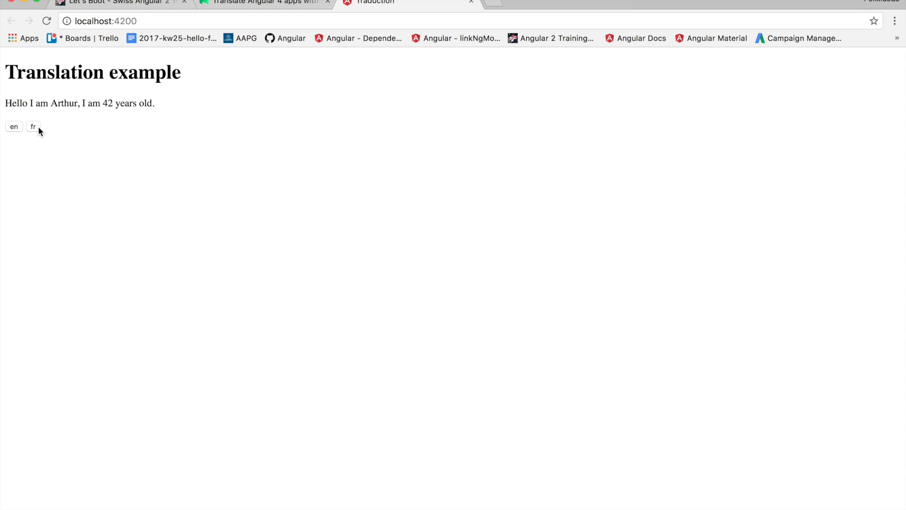
Switch the running app to French, back to English, and return to the tutorial.
left_click(33, 126)
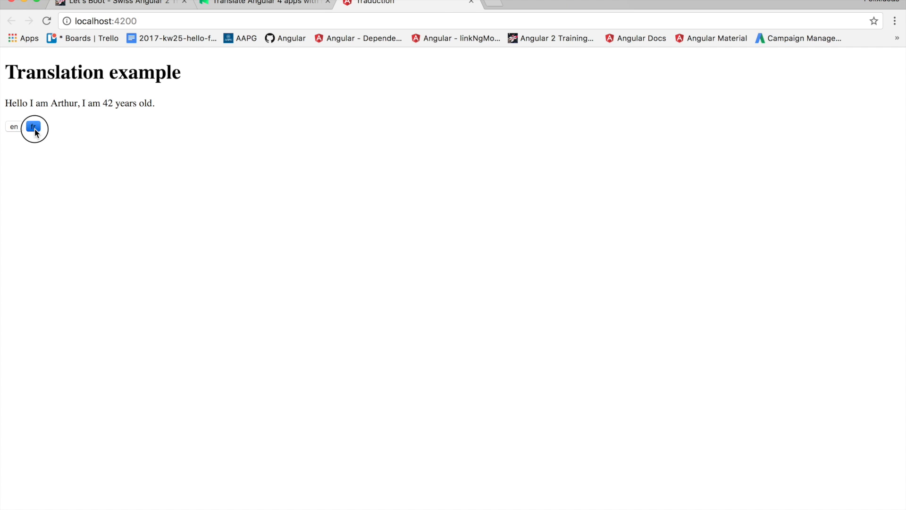
left_click(33, 127)
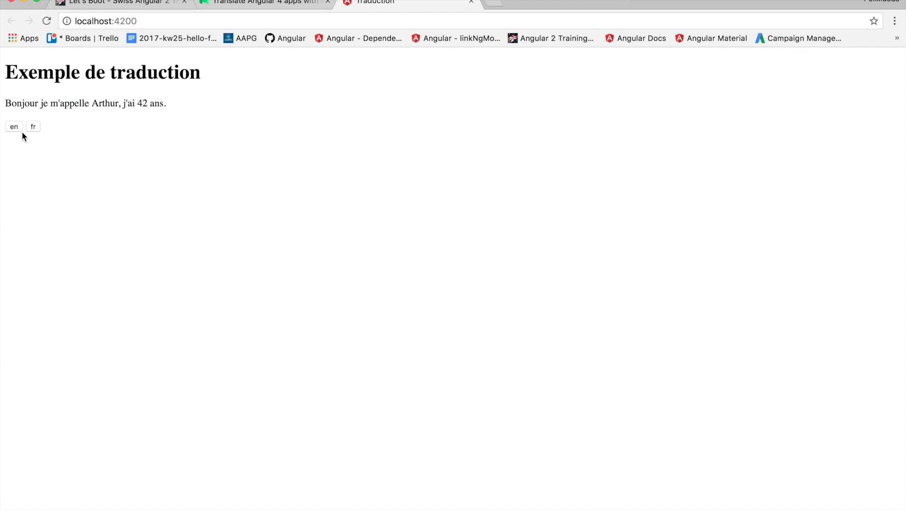
left_click(13, 126)
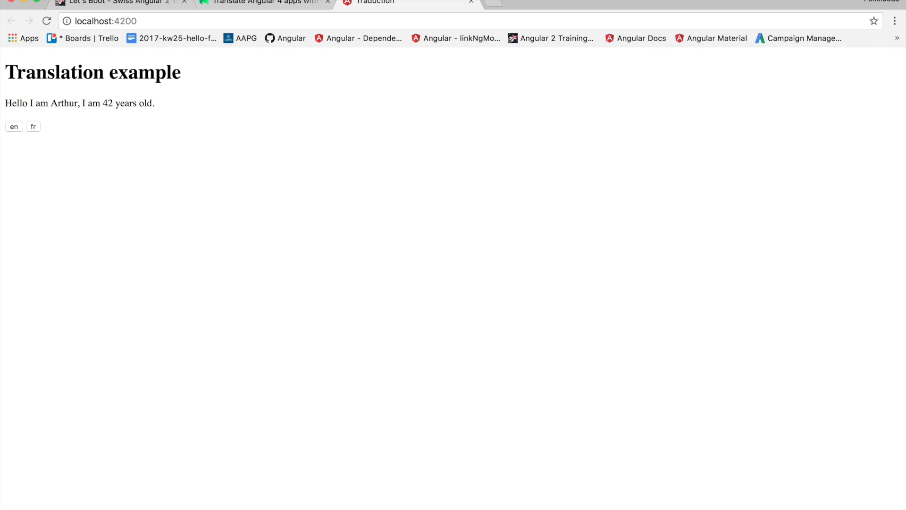
left_click(263, 2)
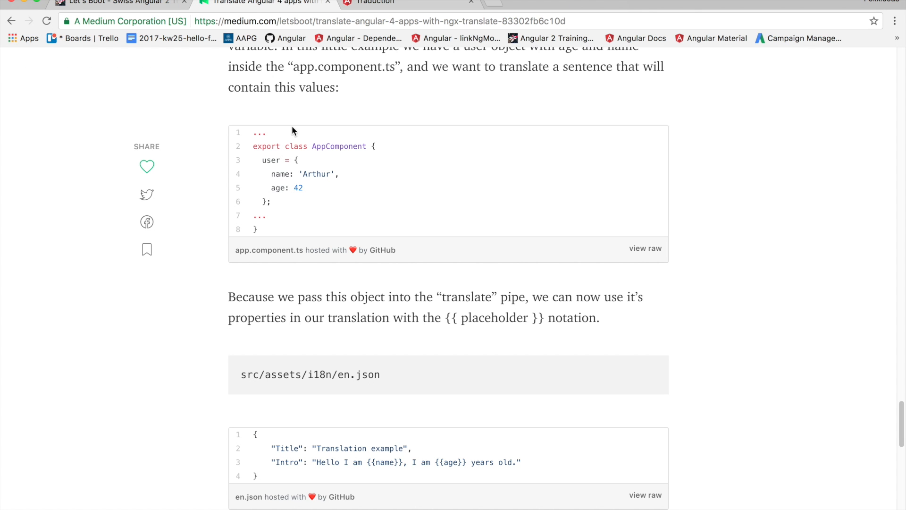
Scroll the article to the en.json and fr.json {{name}} and {{age}} snippets.
scroll("down", 3)
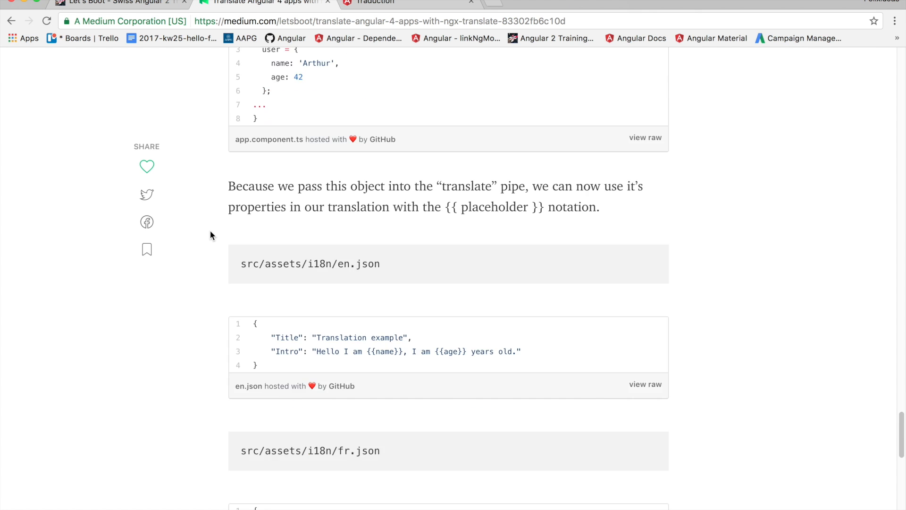
mouse_move(221, 227)
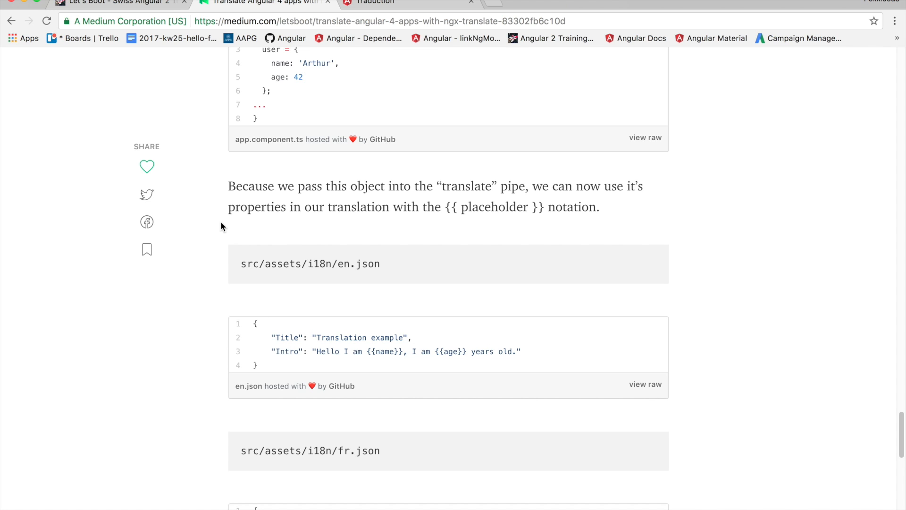
scroll("down", 3)
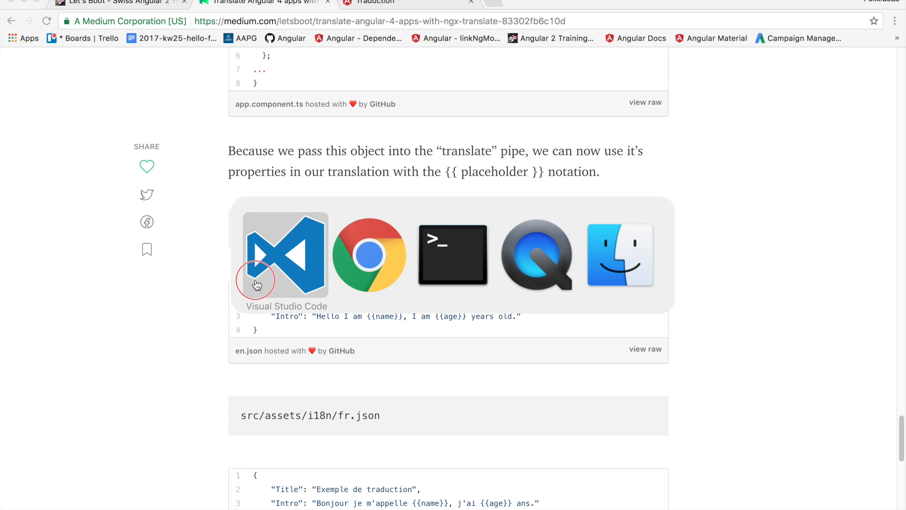
Replace Arthur with {{name}} and 42 with {{age}} in the en.json and fr.json Intros.
left_click(285, 255)
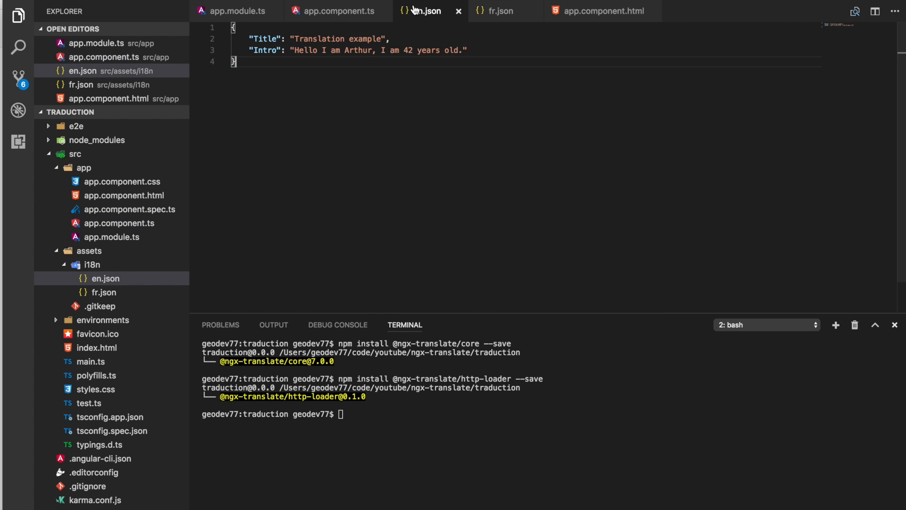
type("{{name}}")
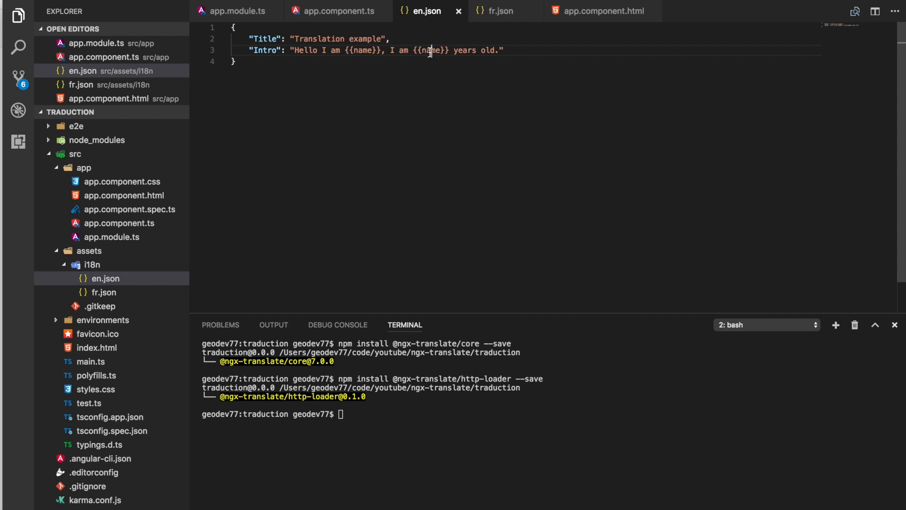
type("age")
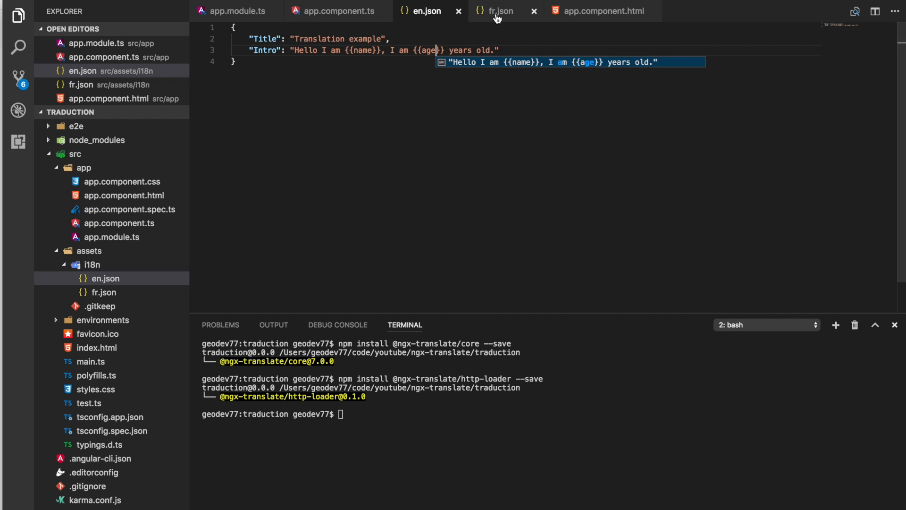
left_click(497, 12)
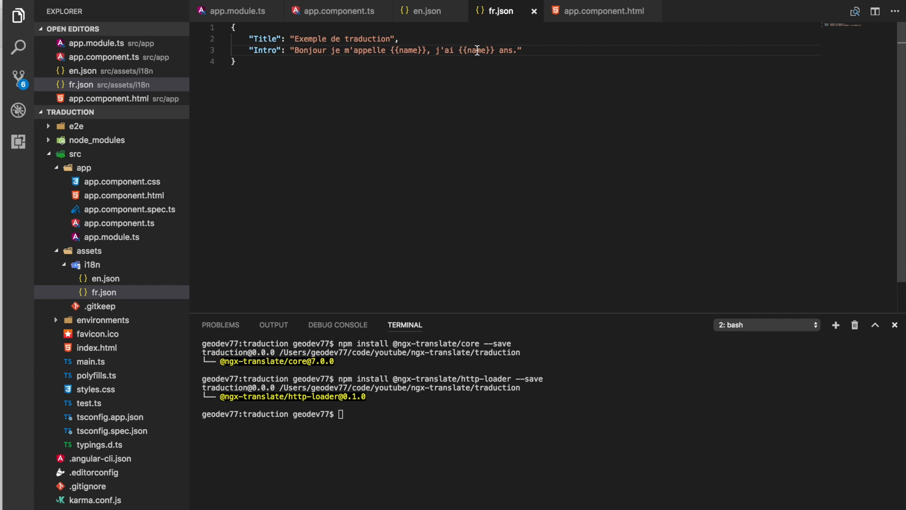
type("age")
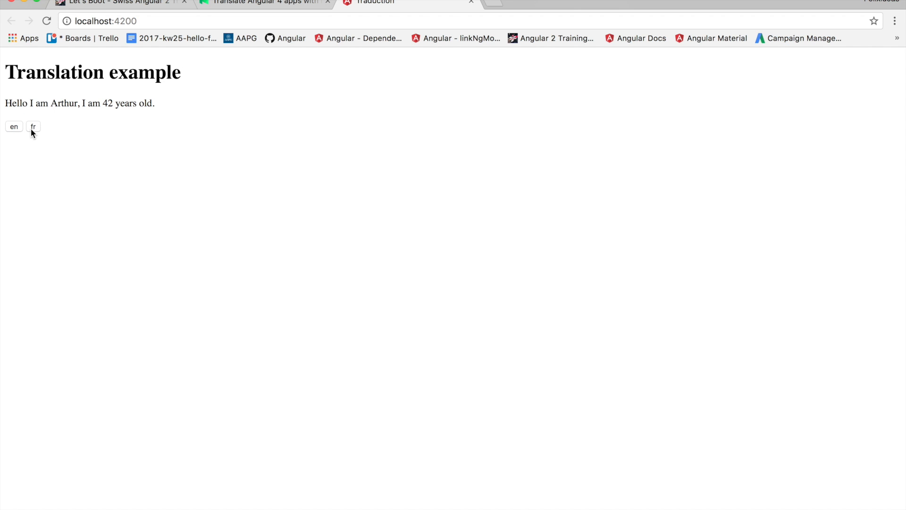
Switch the app to French to confirm Arthur and 42 fill the placeholders, then return to the article.
left_click(33, 127)
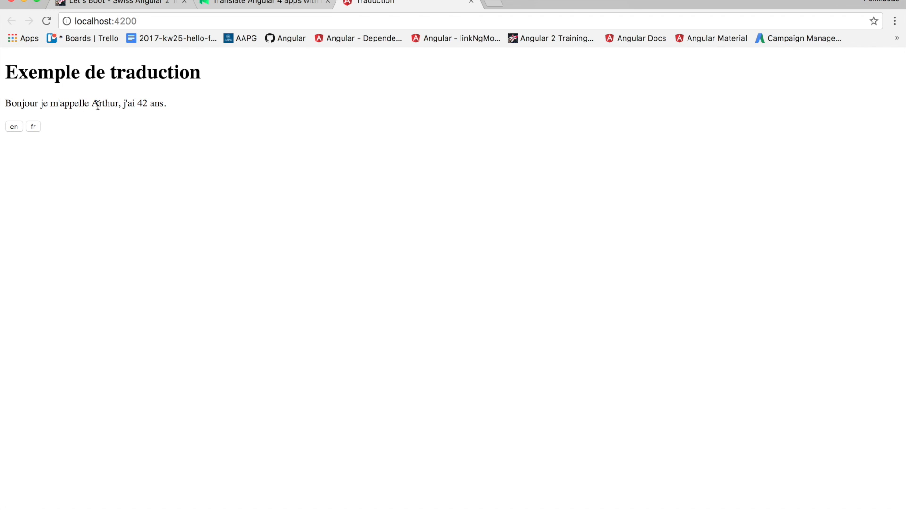
left_click(264, 2)
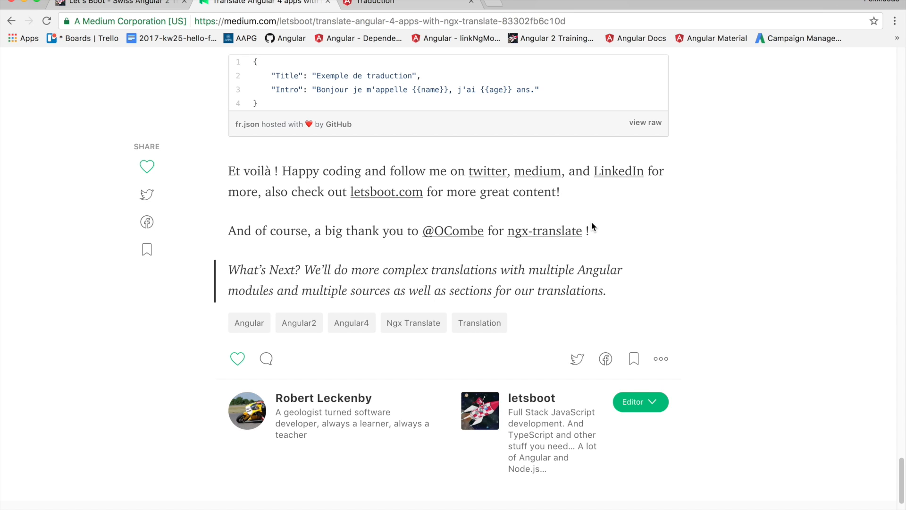
mouse_move(594, 227)
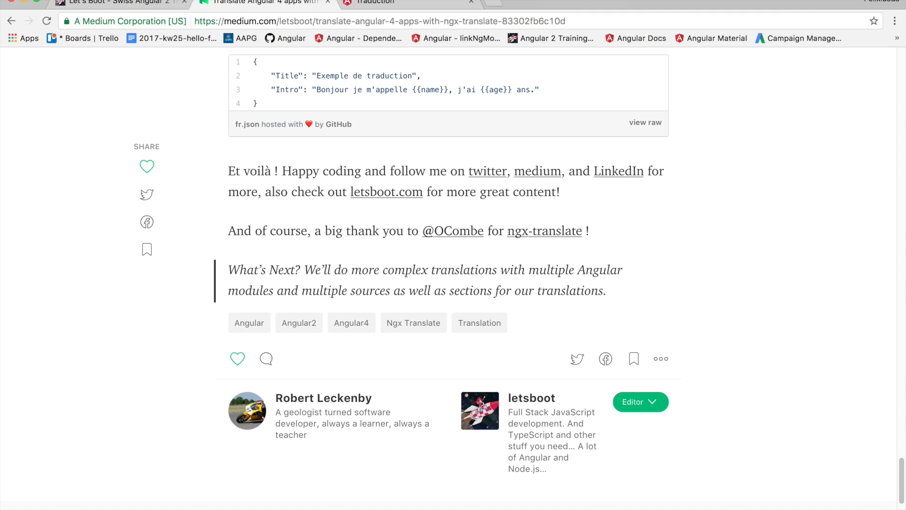